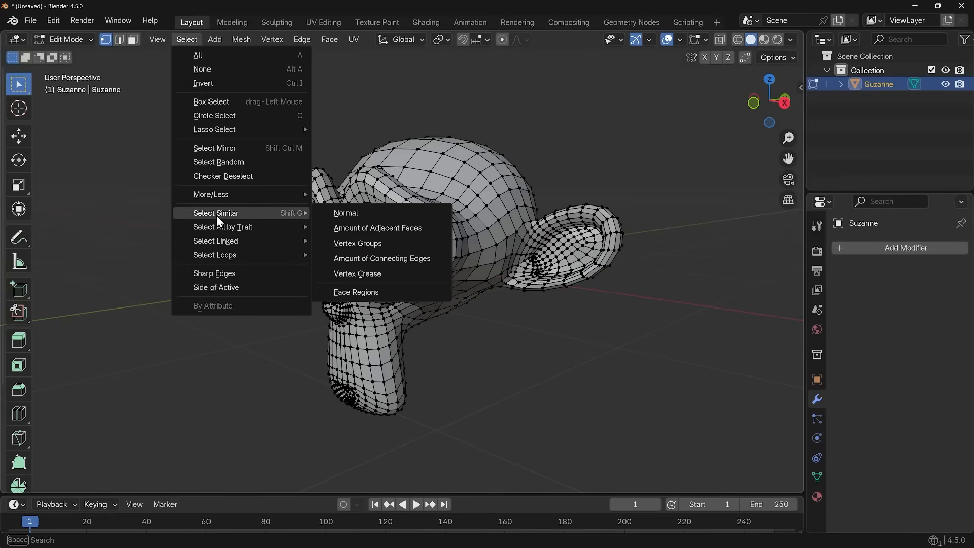
{"action": "mouse_move", "coordinate": [223, 226]}
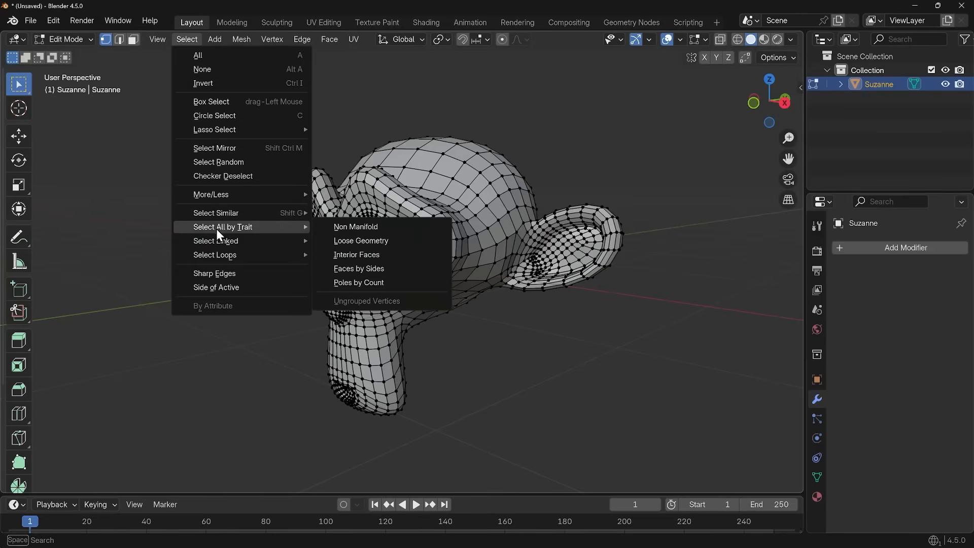
{"action": "mouse_move", "coordinate": [222, 255]}
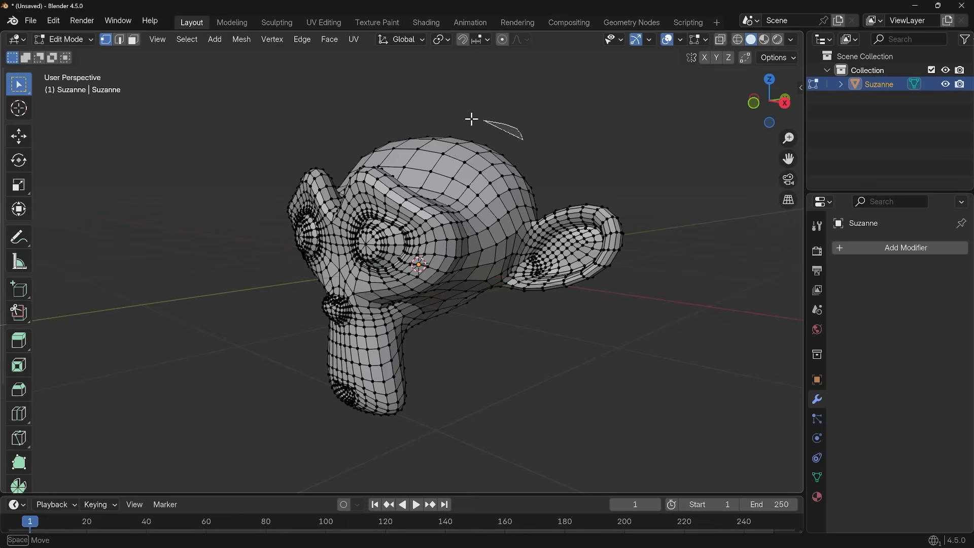
Circle-select vertices on Suzanne's forehead and around one eye, then leave Edit Mode.
{"action": "left_click", "coordinate": [475, 215]}
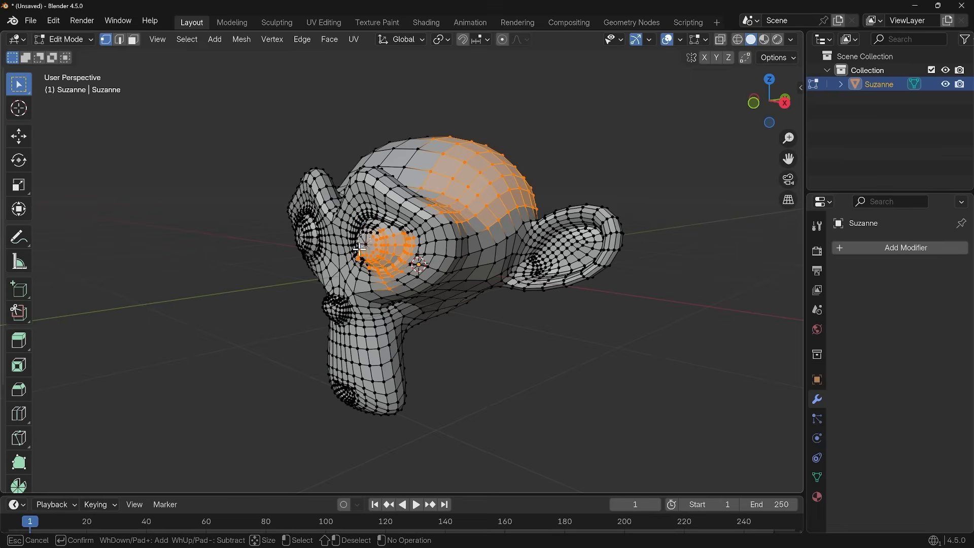
{"action": "key", "text": "Tab"}
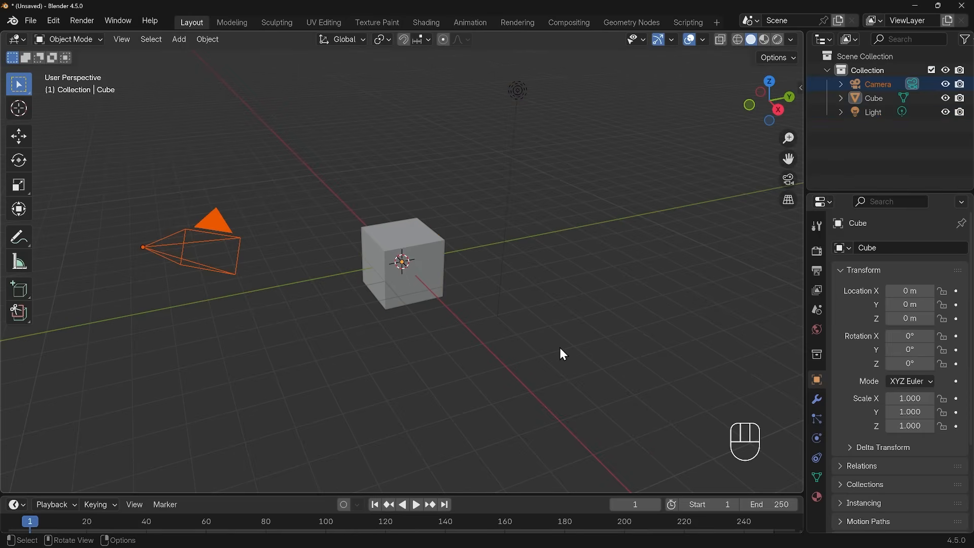
{"action": "mouse_move", "coordinate": [33, 89]}
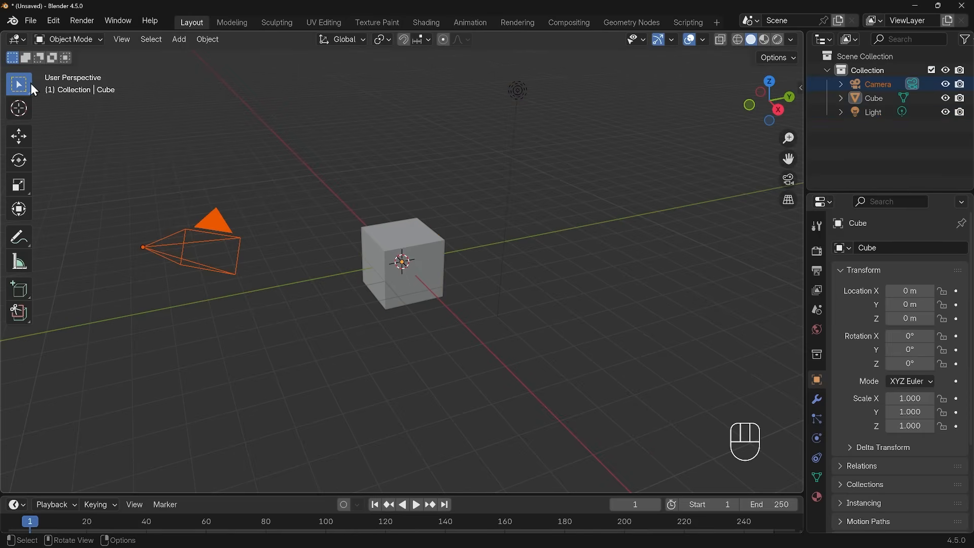
{"action": "mouse_move", "coordinate": [18, 84]}
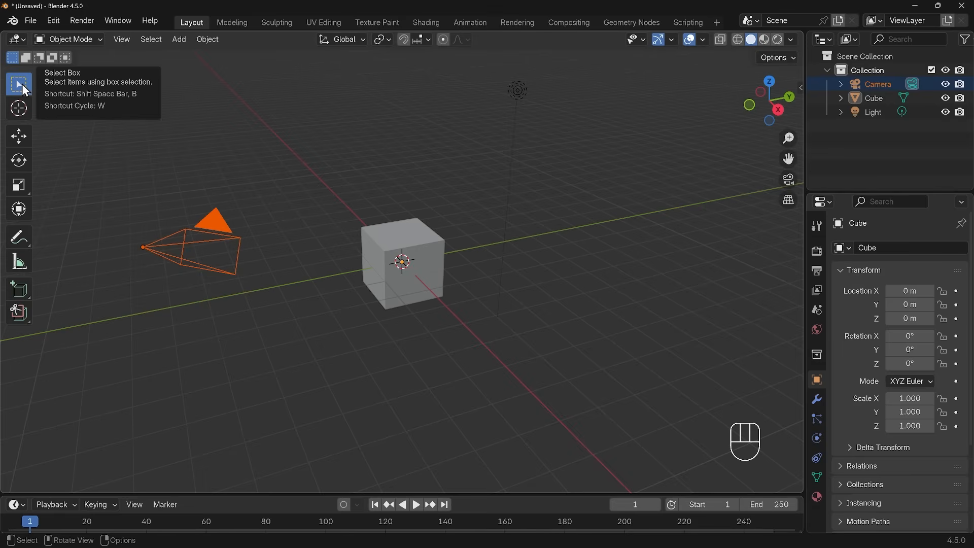
Deselect then select all objects so the camera, cube and light can be deleted.
{"action": "left_click", "coordinate": [18, 84]}
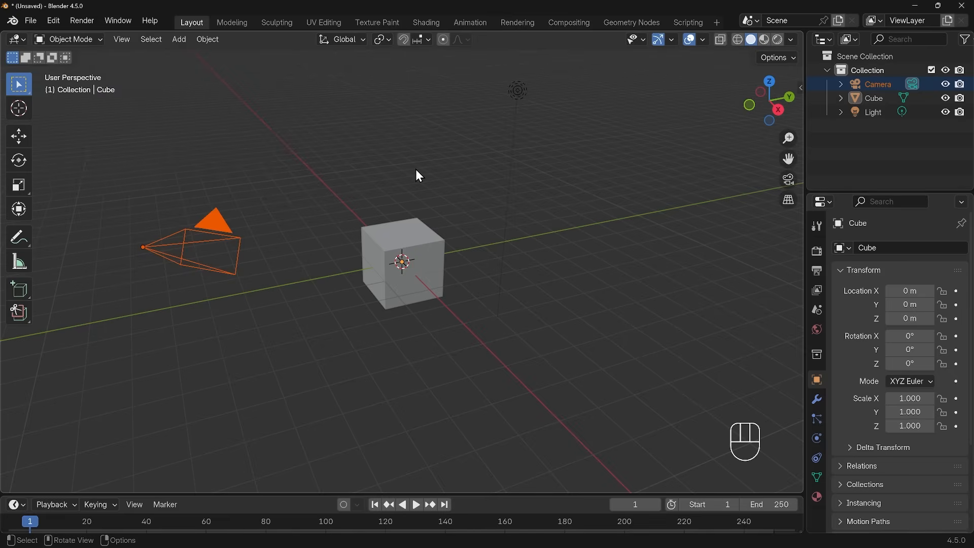
{"action": "key", "text": "a"}
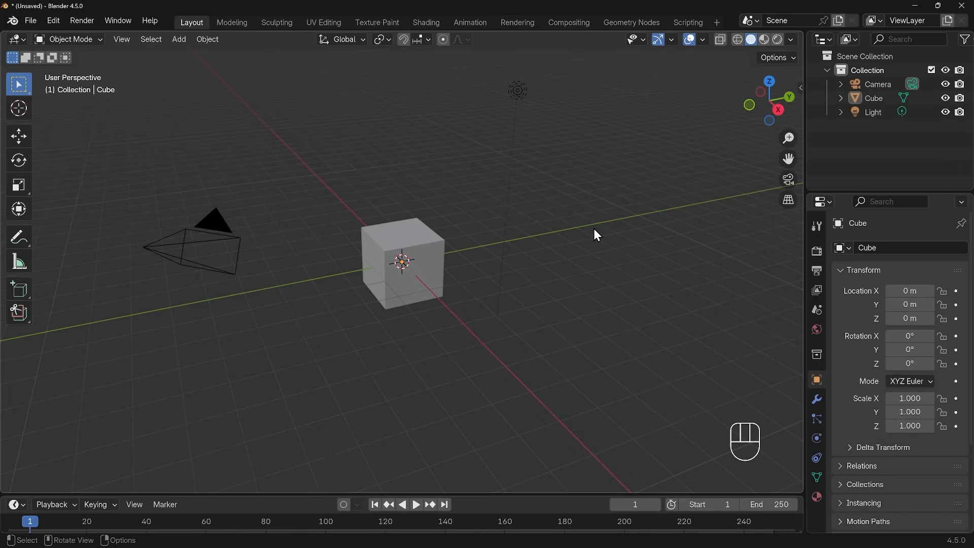
{"action": "key", "text": "a"}
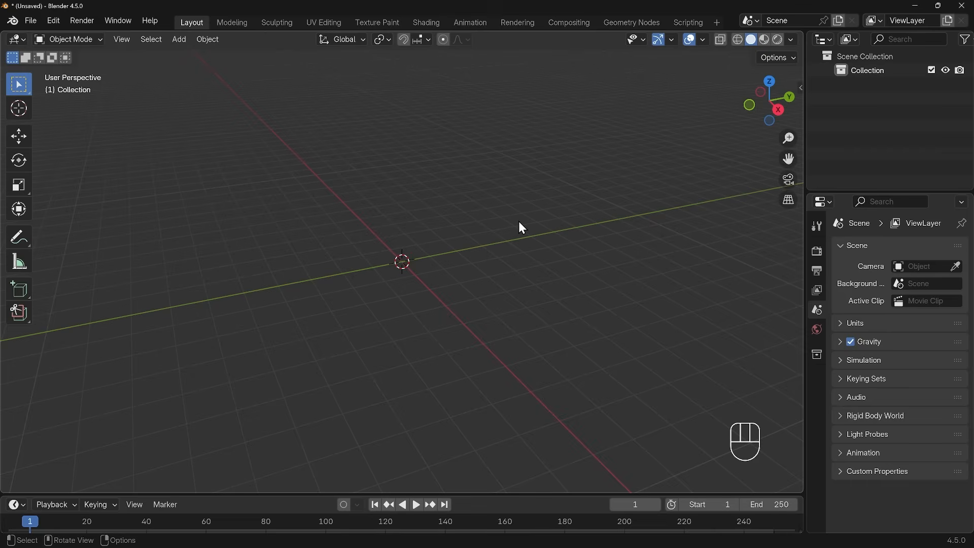
Add a Monkey mesh, apply a level-1 Subdivision modifier, and enter Edit Mode.
{"action": "key", "text": "shift+a"}
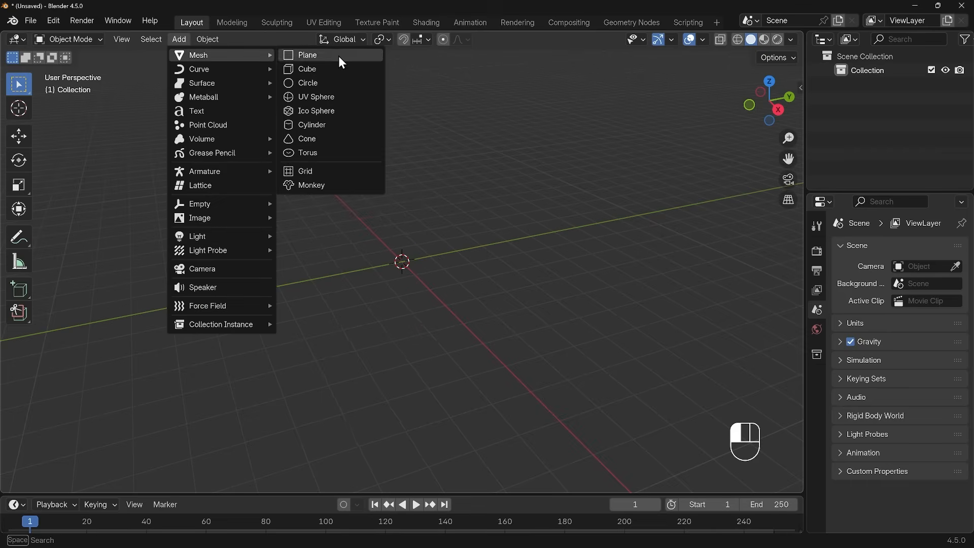
{"action": "left_click", "coordinate": [312, 184]}
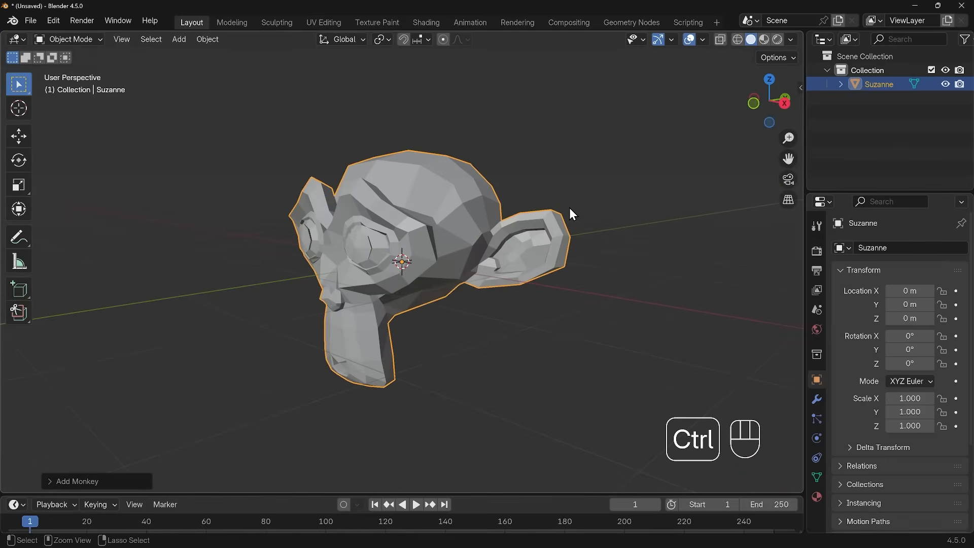
{"action": "key", "text": "ctrl+1"}
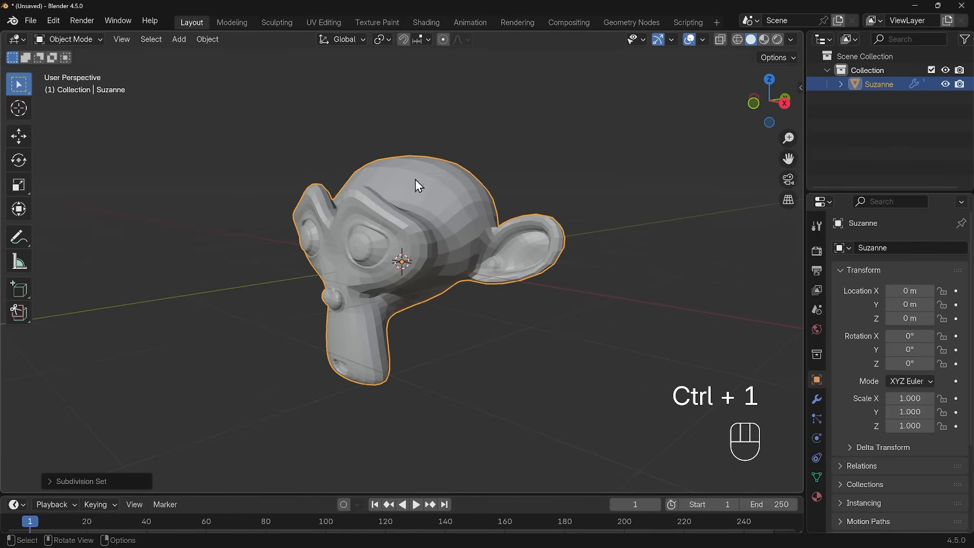
{"action": "left_click", "coordinate": [815, 382]}
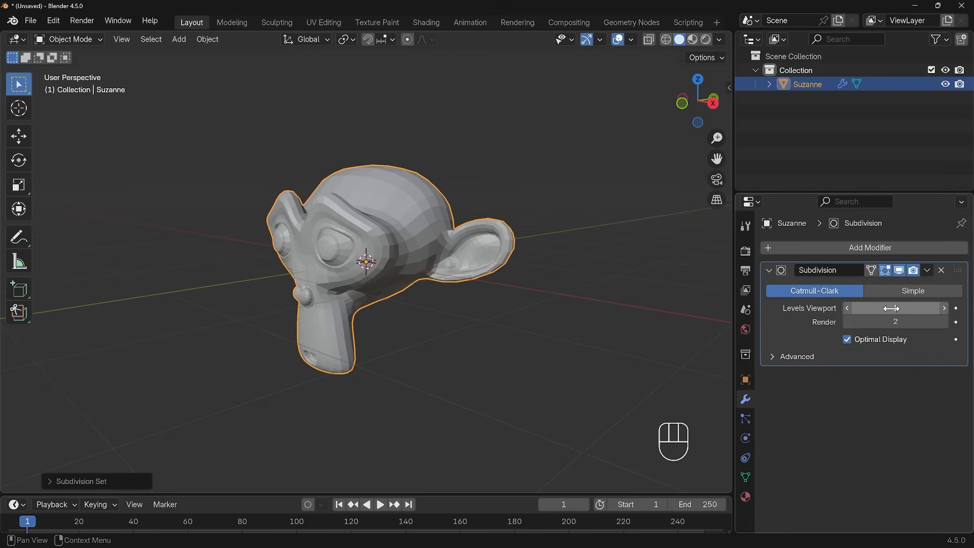
{"action": "left_click", "coordinate": [941, 270]}
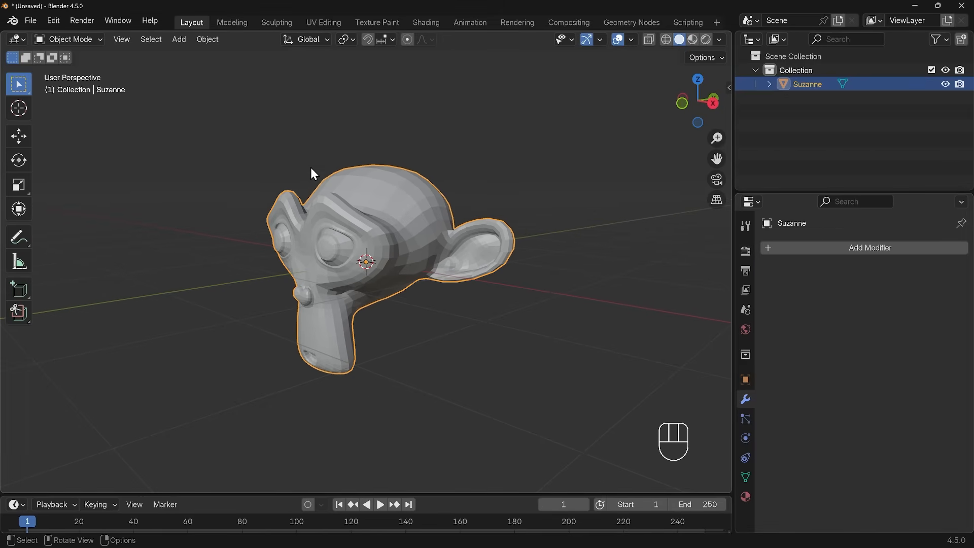
{"action": "key", "text": "Tab"}
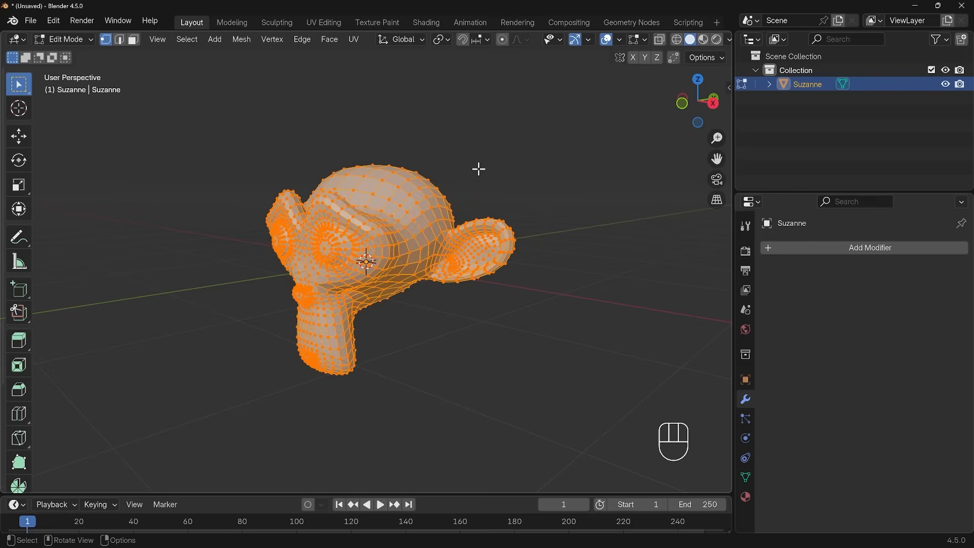
Deselect all vertices and pick Select Circle to paint a patch on the forehead.
{"action": "key", "text": "alt+a"}
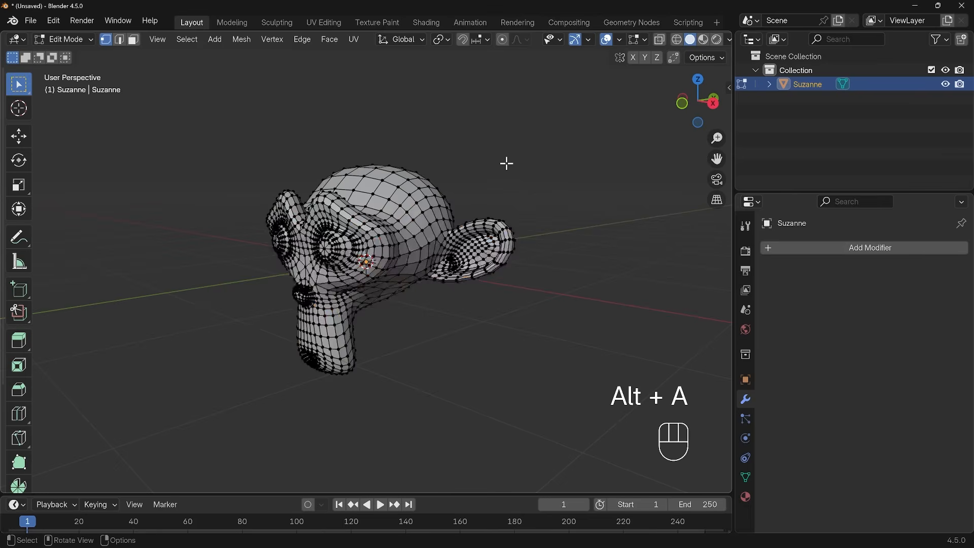
{"action": "left_click", "coordinate": [19, 84]}
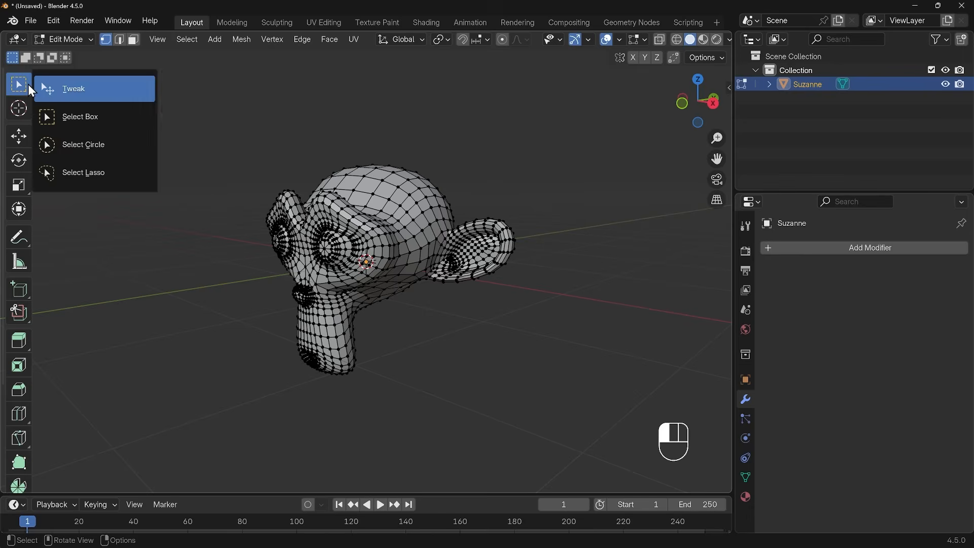
{"action": "mouse_move", "coordinate": [82, 145]}
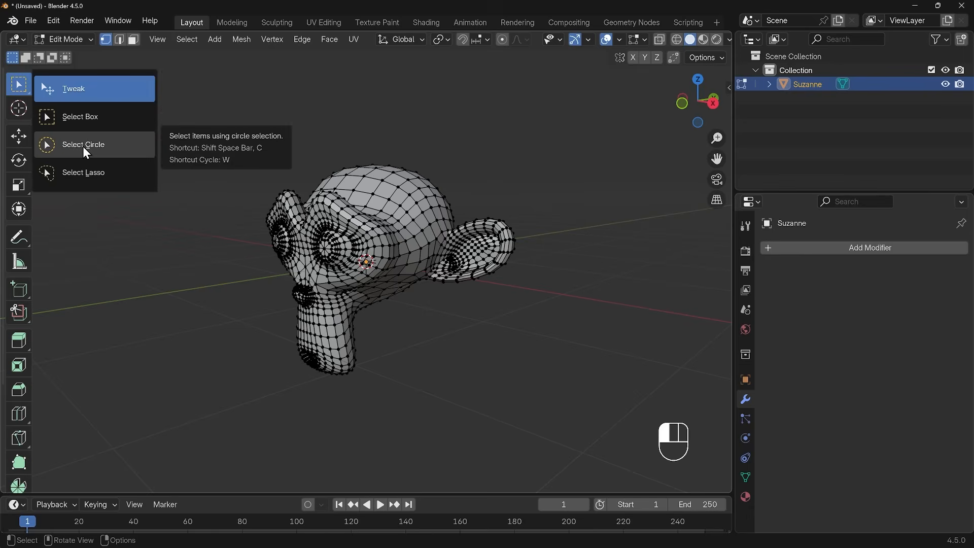
{"action": "mouse_move", "coordinate": [83, 173]}
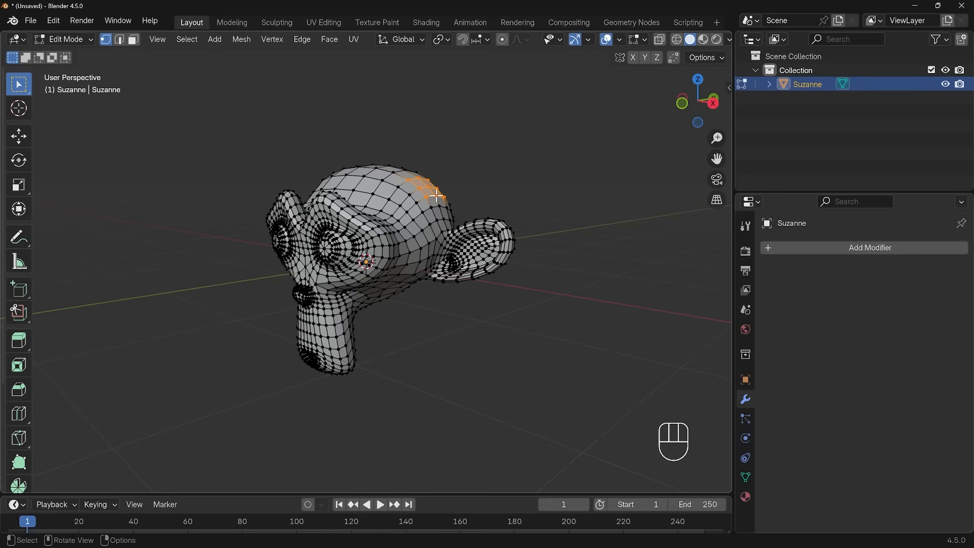
{"action": "left_click", "coordinate": [18, 84]}
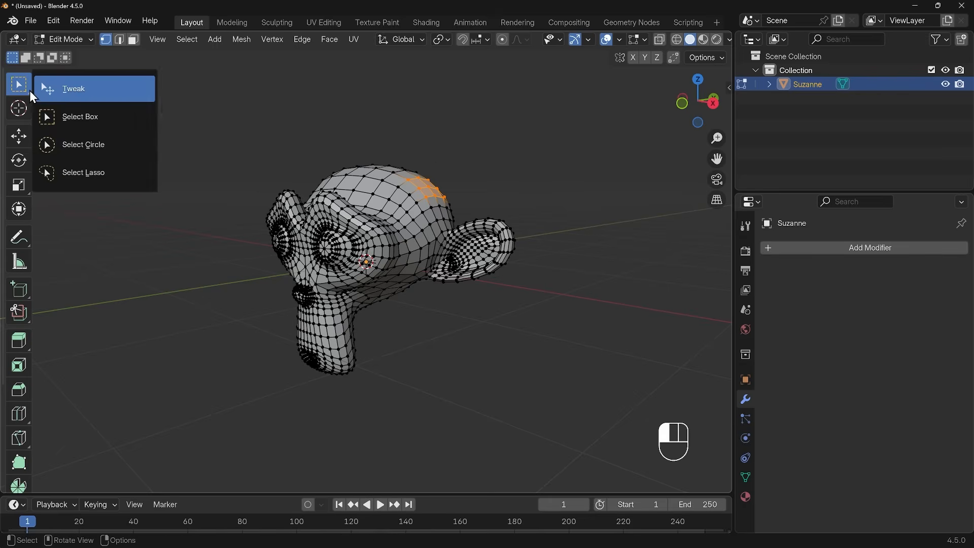
{"action": "mouse_move", "coordinate": [61, 154]}
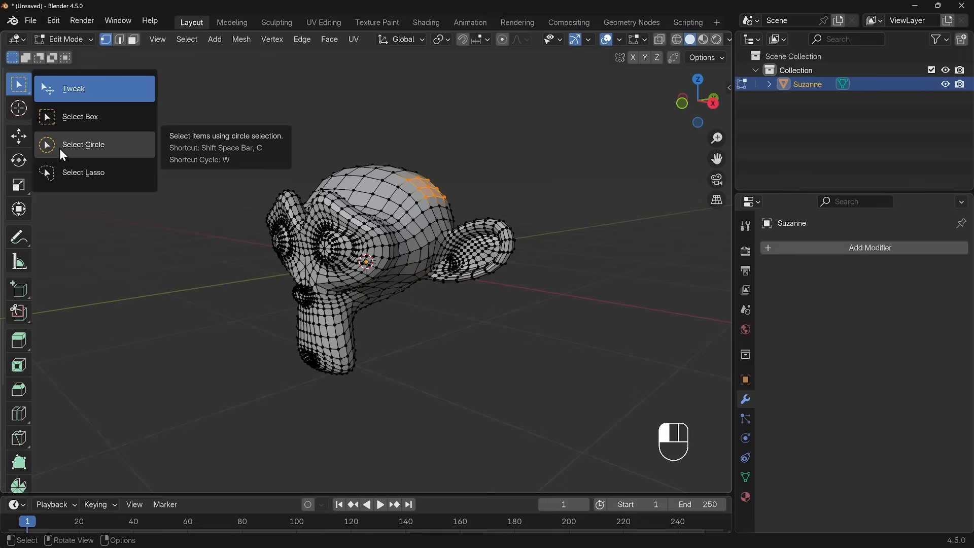
{"action": "mouse_move", "coordinate": [27, 89]}
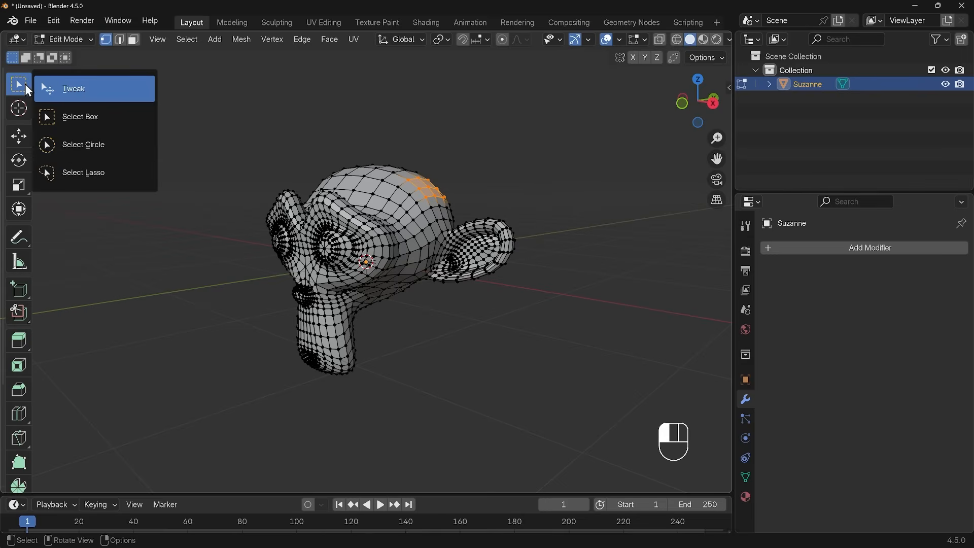
{"action": "mouse_move", "coordinate": [230, 116]}
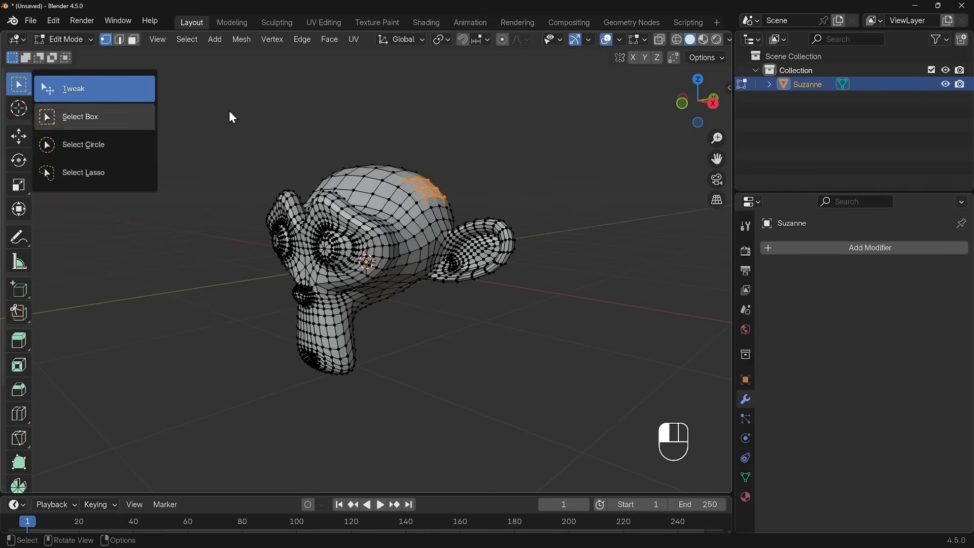
{"action": "mouse_move", "coordinate": [92, 185]}
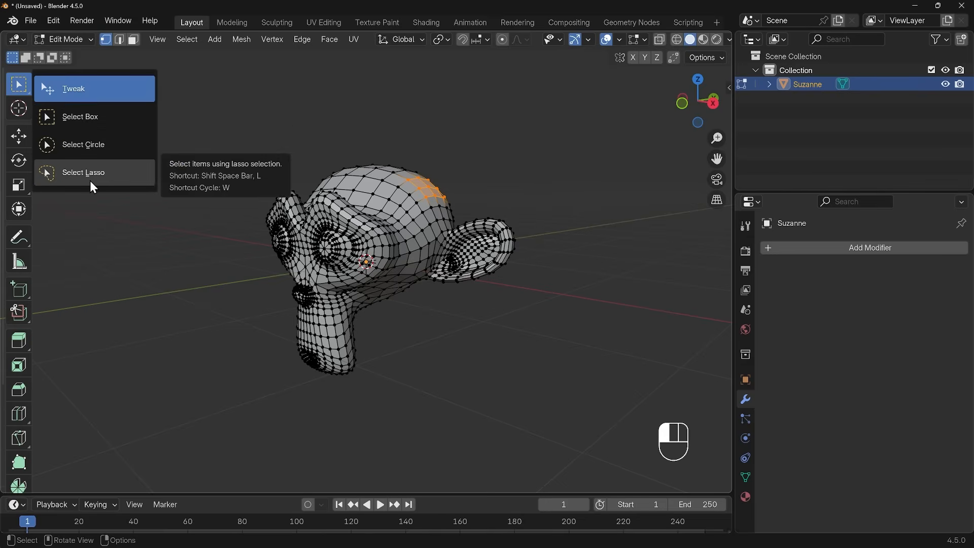
{"action": "mouse_move", "coordinate": [95, 184]}
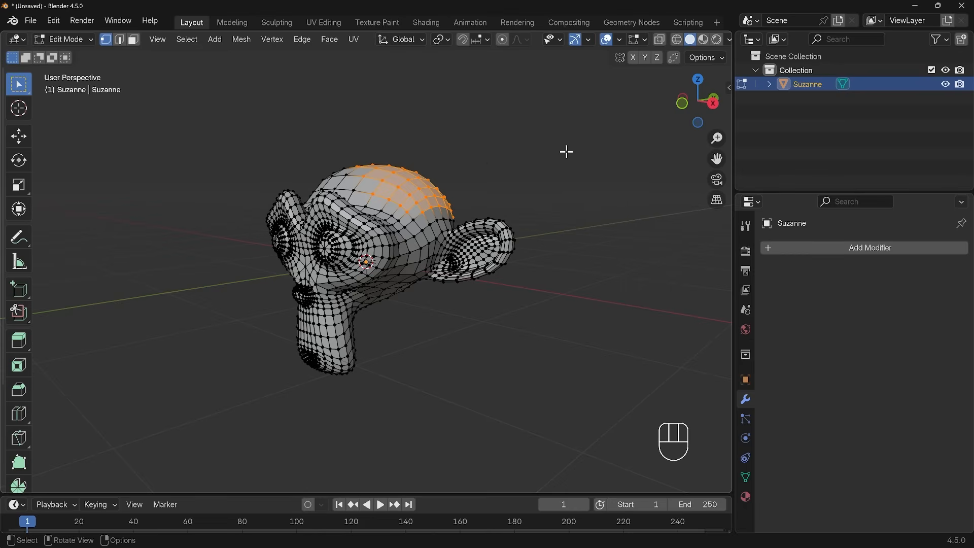
Grow the vertex selection outward with Select More to cover the crown.
{"action": "left_click", "coordinate": [481, 248]}
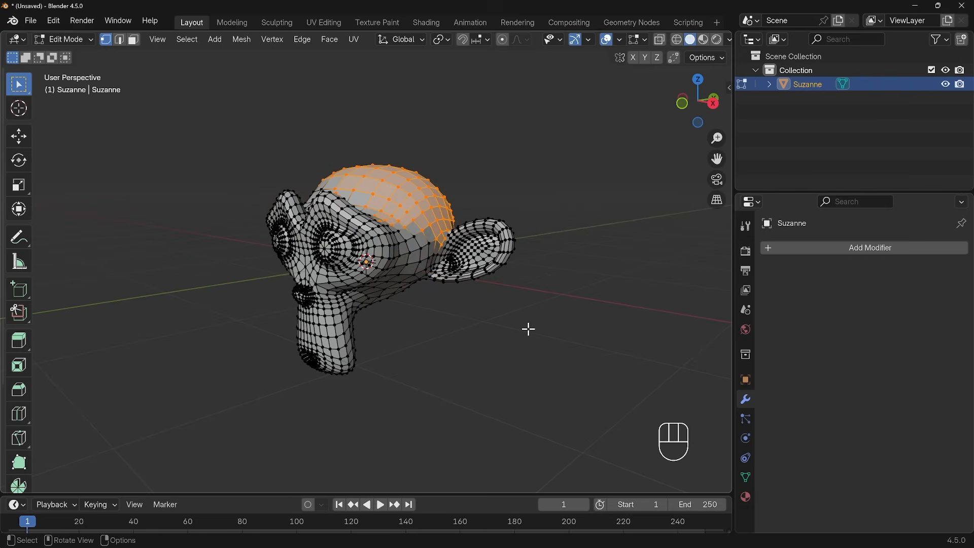
{"action": "mouse_move", "coordinate": [485, 226]}
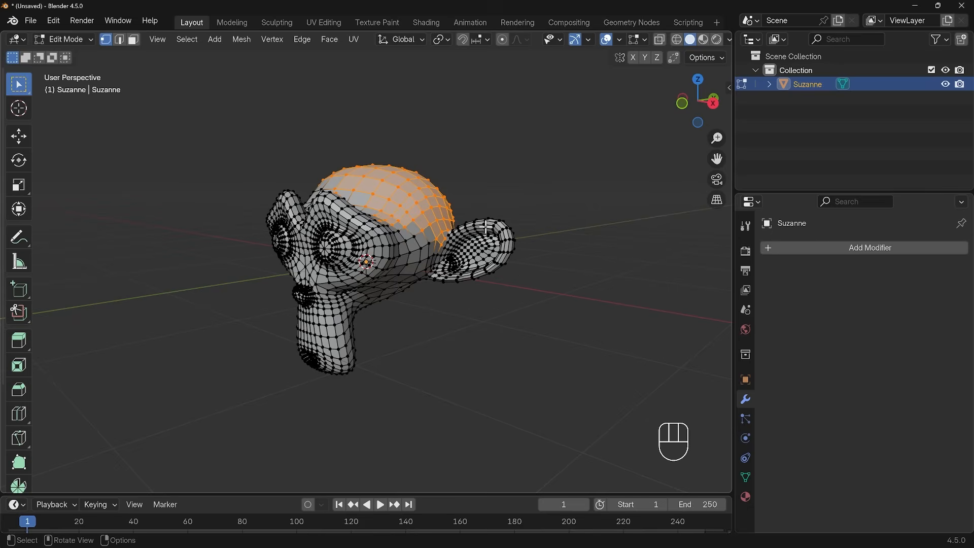
{"action": "mouse_move", "coordinate": [539, 164]}
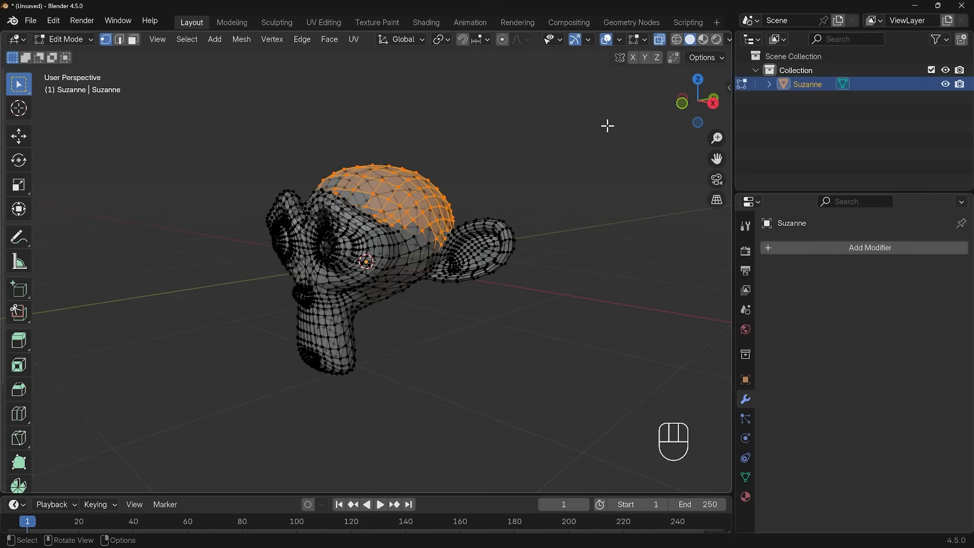
{"action": "mouse_move", "coordinate": [661, 40]}
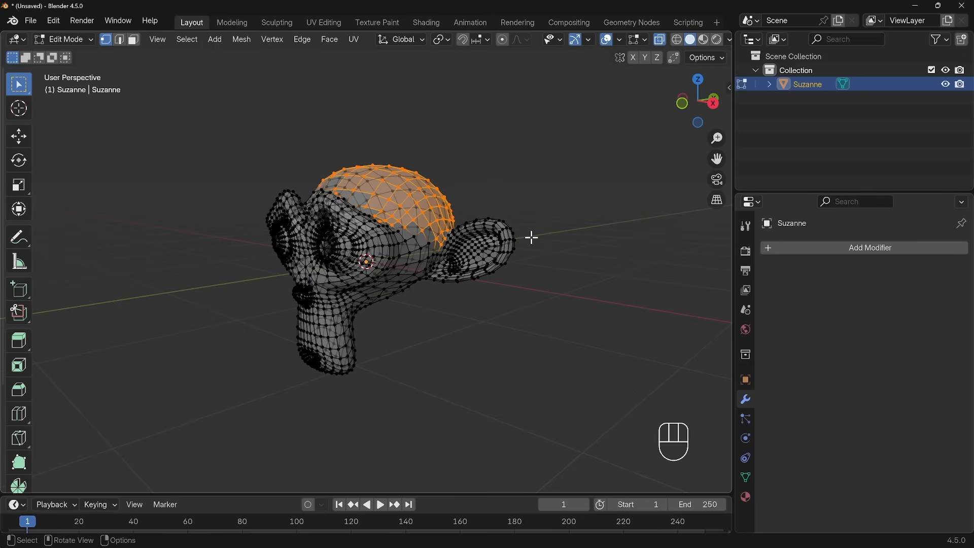
Box-select the top-of-head vertices, then switch to face select mode for the ear.
{"action": "left_click_drag", "start_coordinate": [530, 237], "coordinate": [464, 292]}
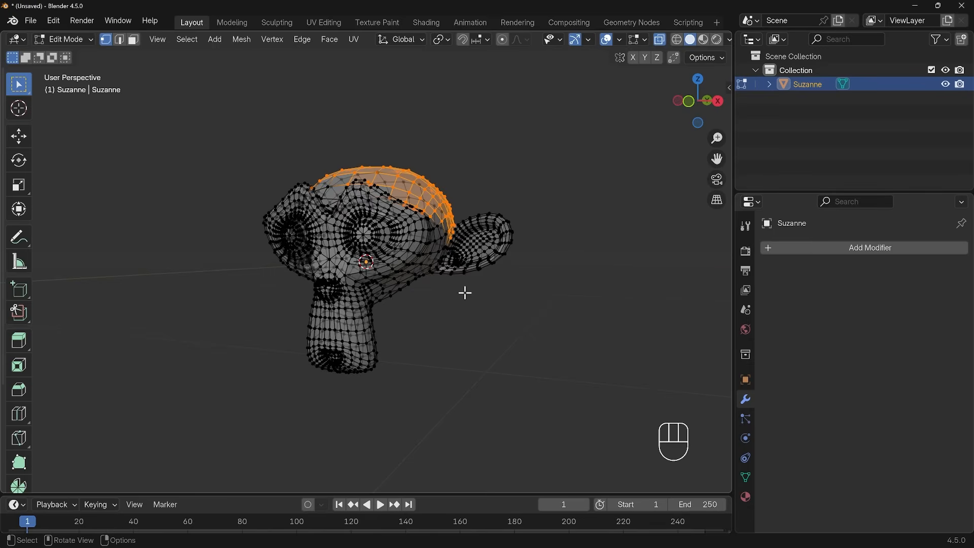
{"action": "mouse_move", "coordinate": [466, 287]}
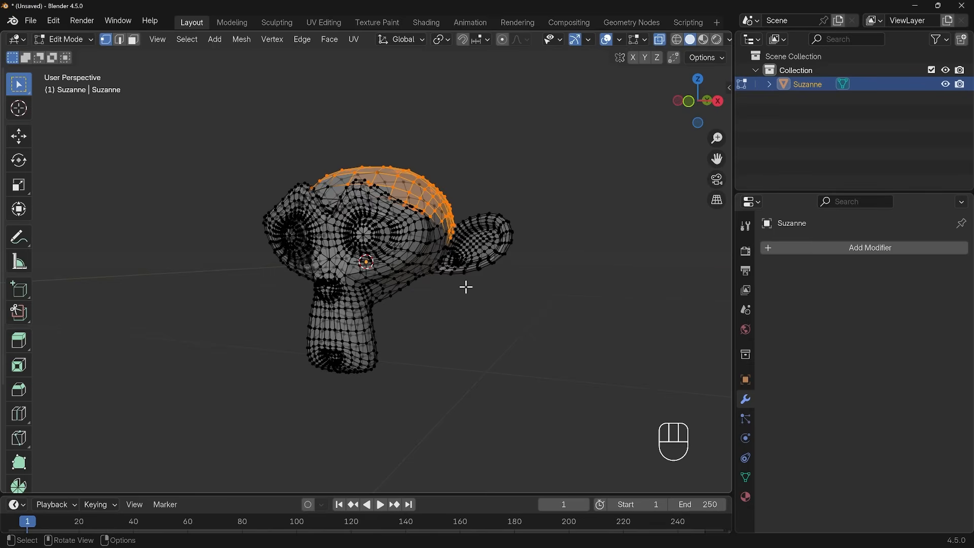
{"action": "key", "text": "3"}
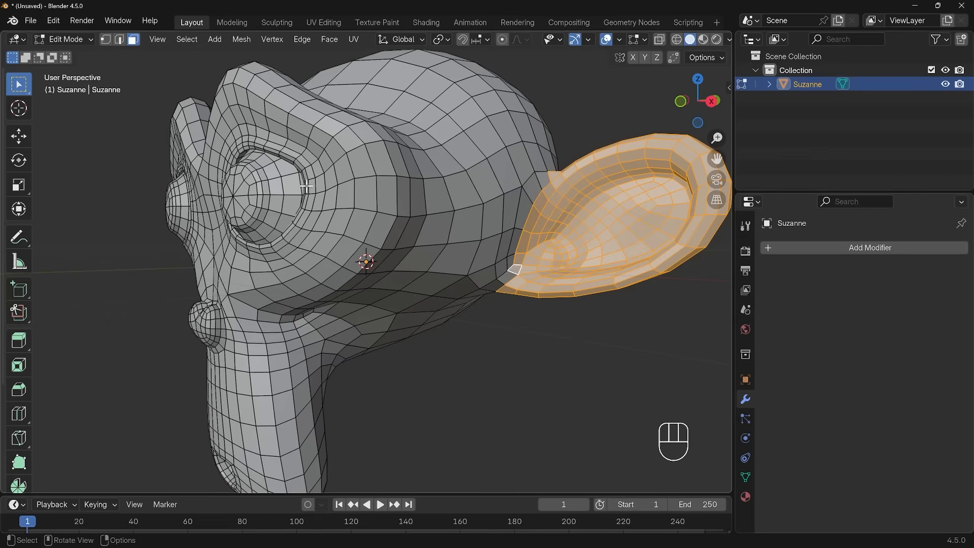
Paint eye and cheek faces with Select Circle, return to Select Box, then deselect all.
{"action": "left_click", "coordinate": [18, 84]}
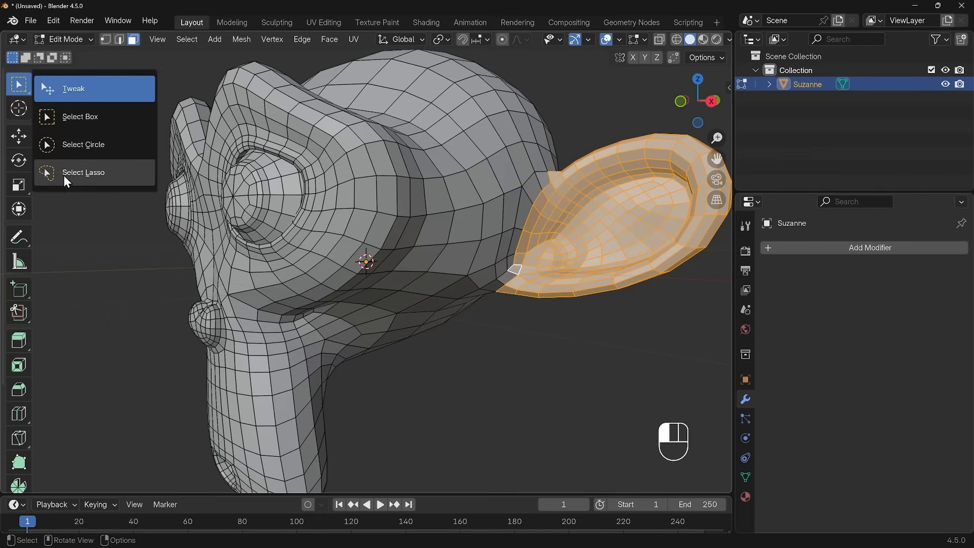
{"action": "mouse_move", "coordinate": [79, 117]}
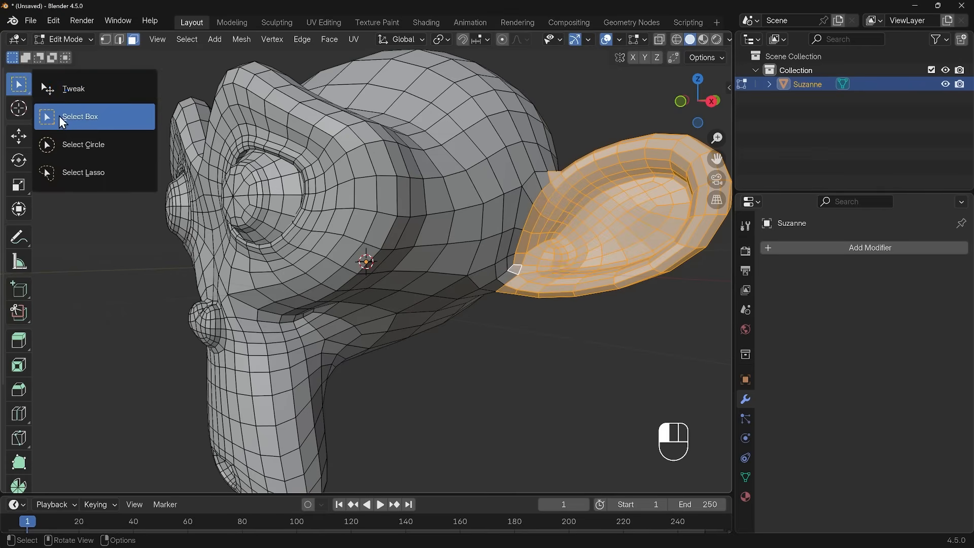
{"action": "left_click", "coordinate": [82, 144]}
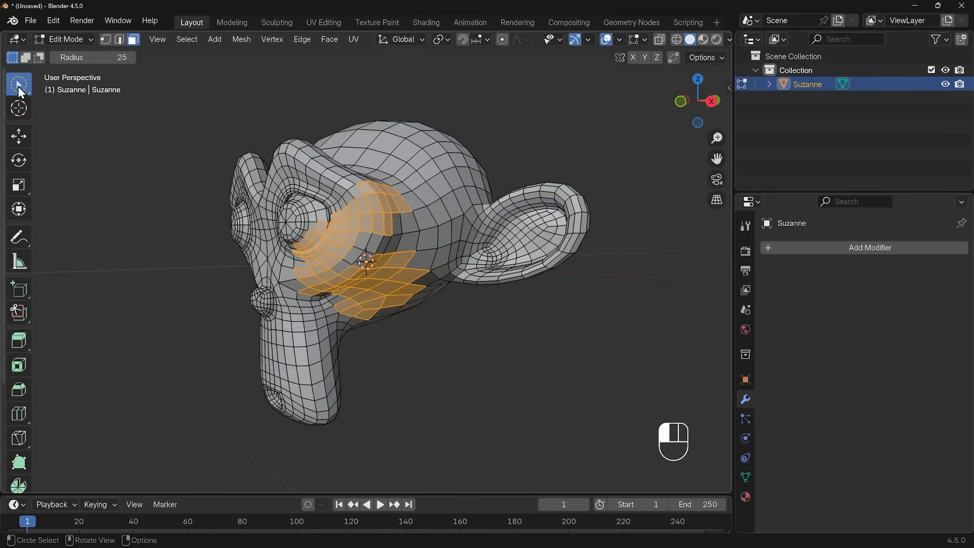
{"action": "left_click", "coordinate": [18, 84]}
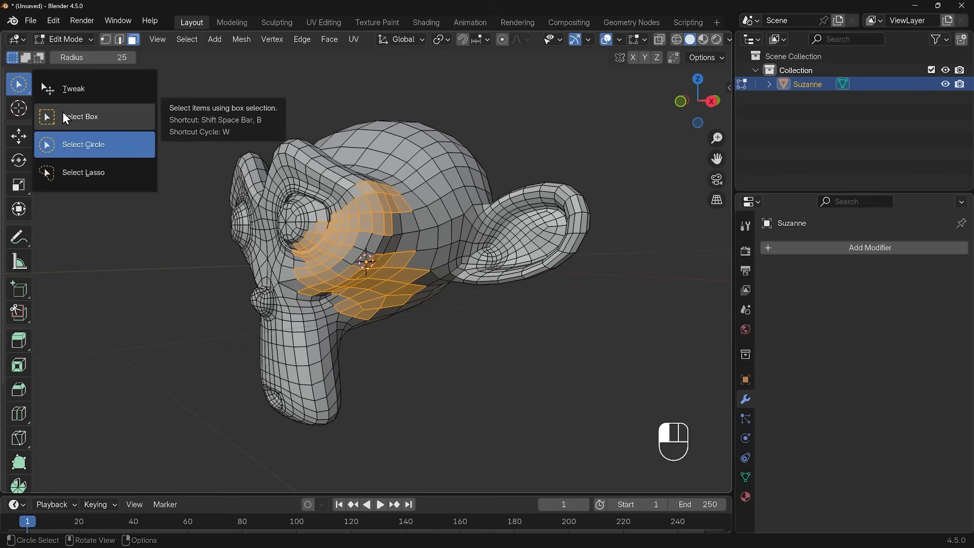
{"action": "key", "text": "w"}
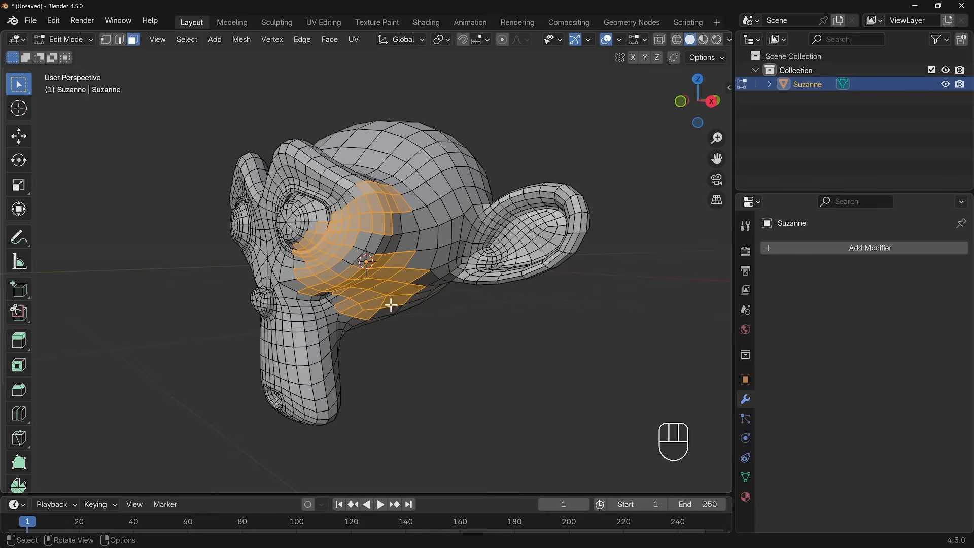
{"action": "mouse_move", "coordinate": [20, 80]}
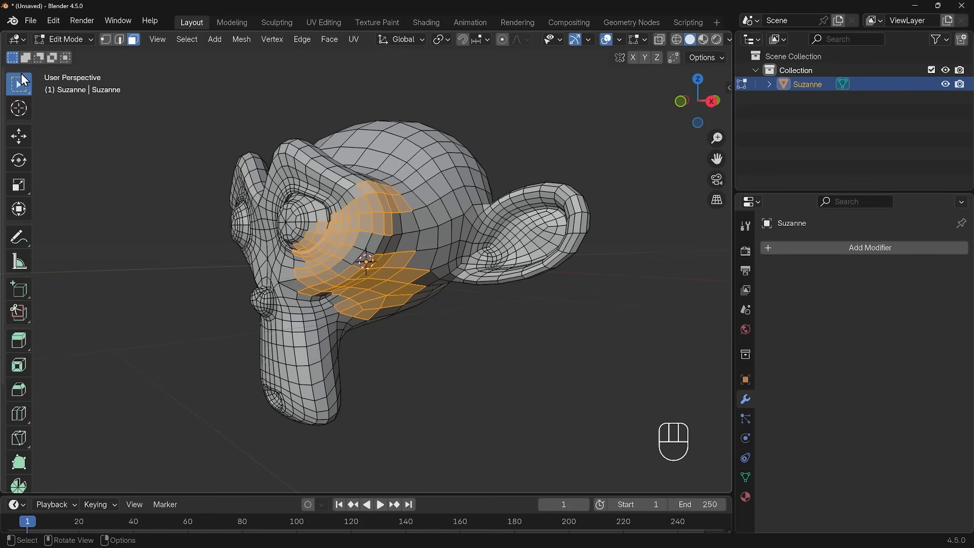
{"action": "left_click", "coordinate": [19, 85]}
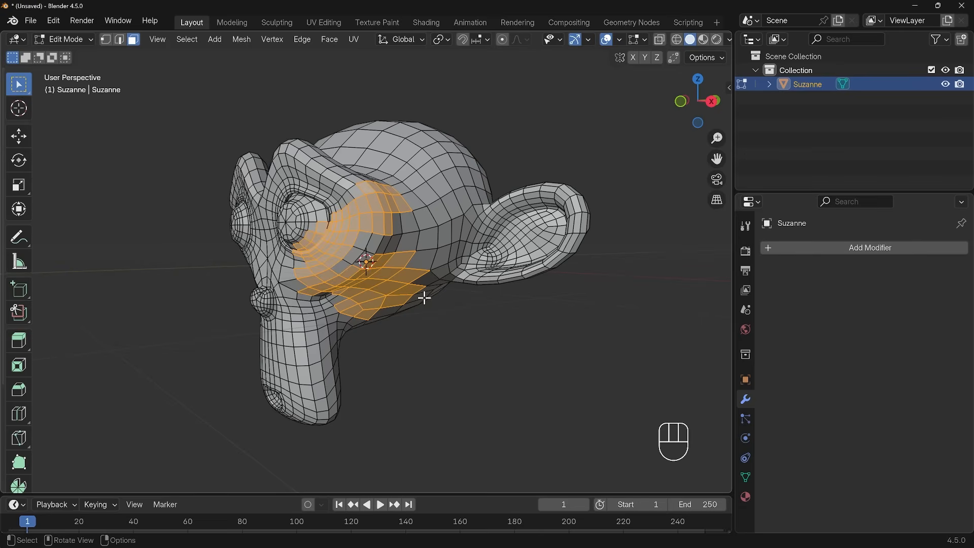
{"action": "key", "text": "alt+a"}
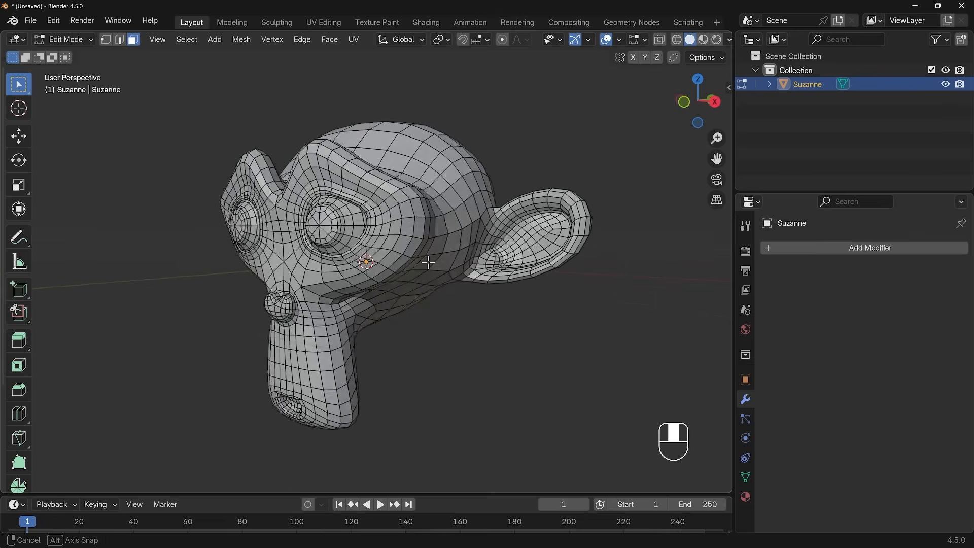
Select geometry linked to the eyeball with L, view it from the side, then deselect all.
{"action": "left_click_drag", "start_coordinate": [428, 261], "coordinate": [348, 230]}
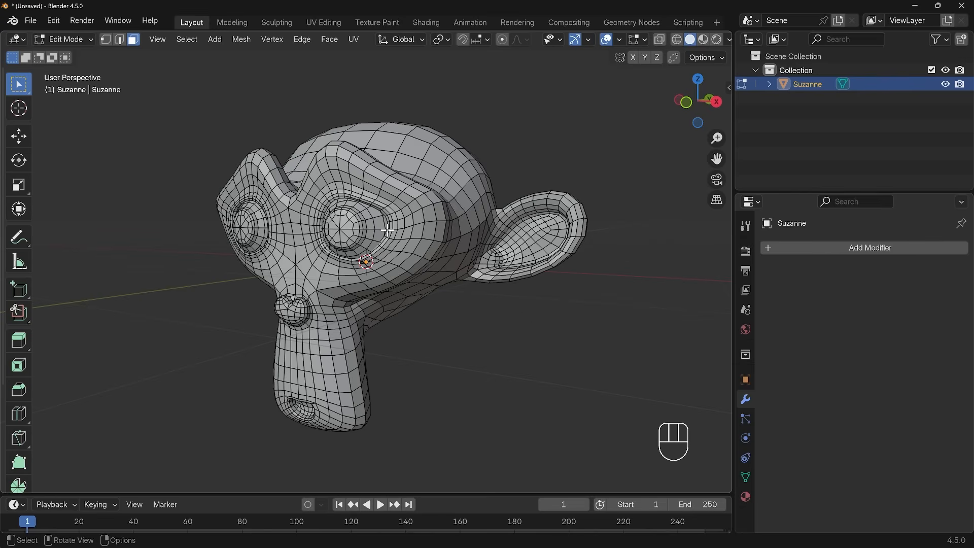
{"action": "key", "text": "l"}
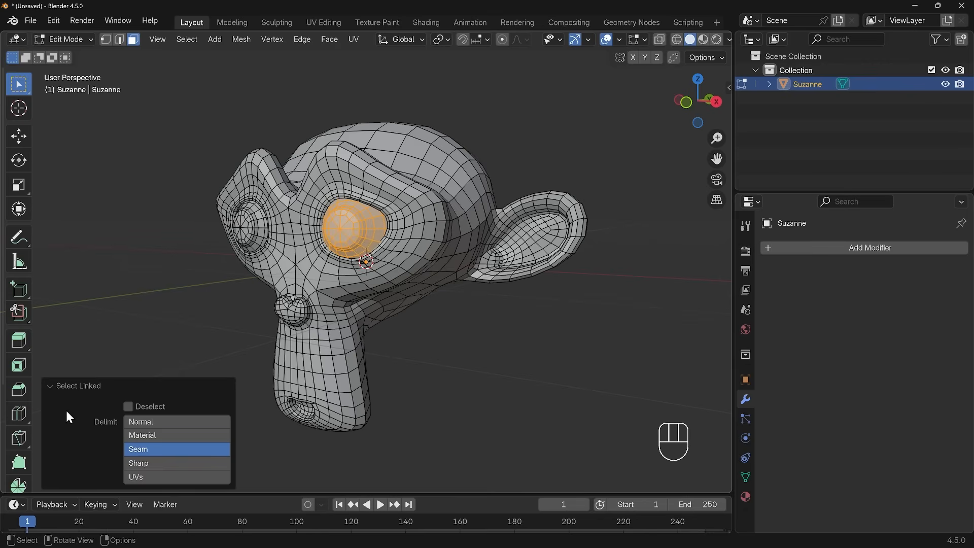
{"action": "mouse_move", "coordinate": [354, 239]}
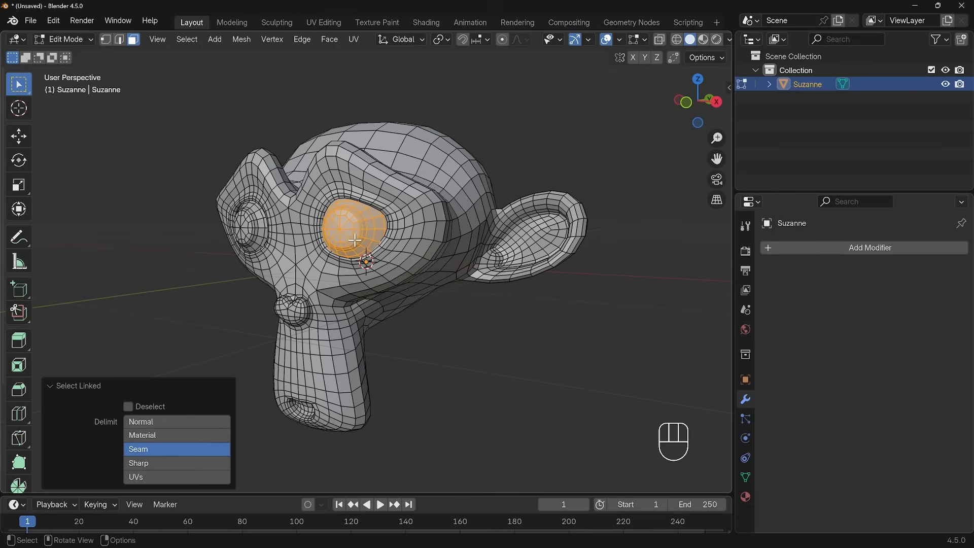
{"action": "mouse_move", "coordinate": [350, 225]}
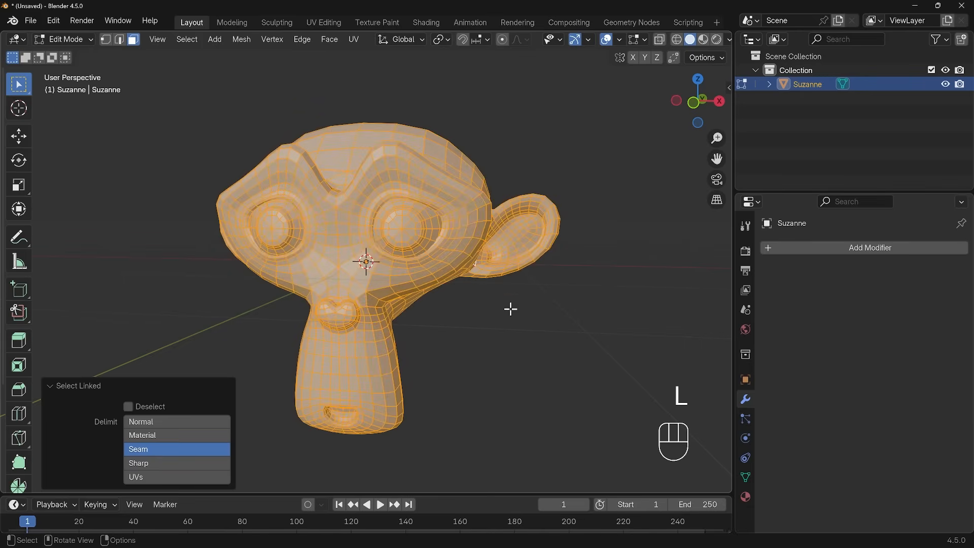
{"action": "left_click_drag", "start_coordinate": [510, 309], "coordinate": [441, 298]}
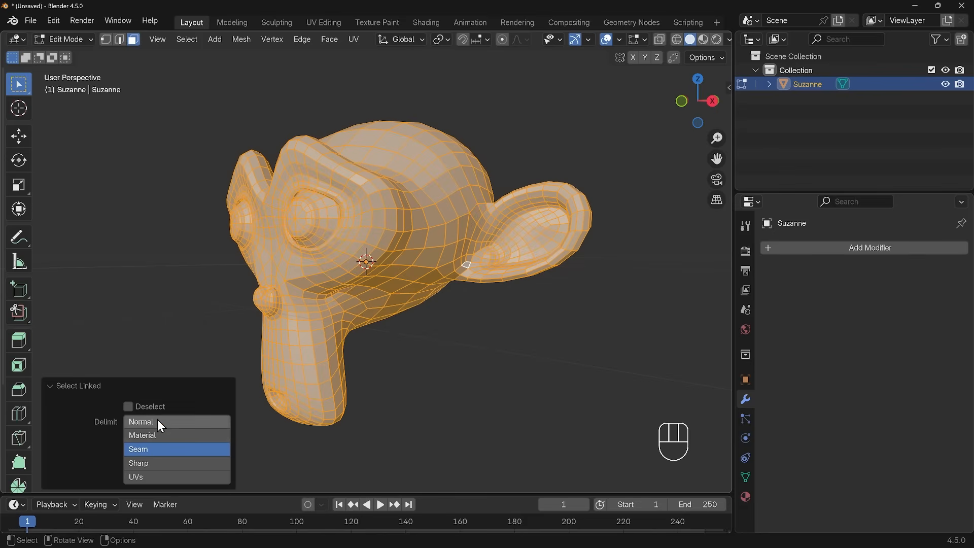
{"action": "mouse_move", "coordinate": [152, 436]}
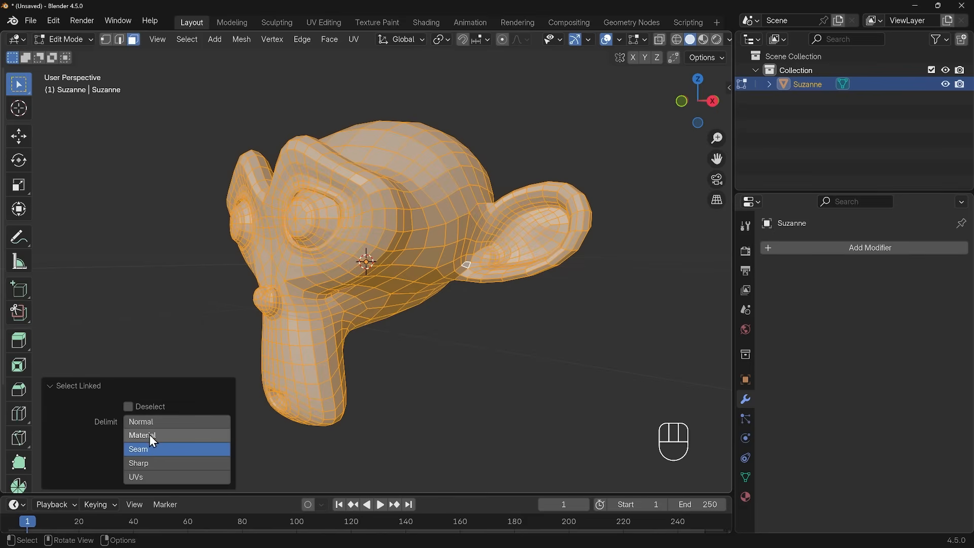
{"action": "mouse_move", "coordinate": [164, 452]}
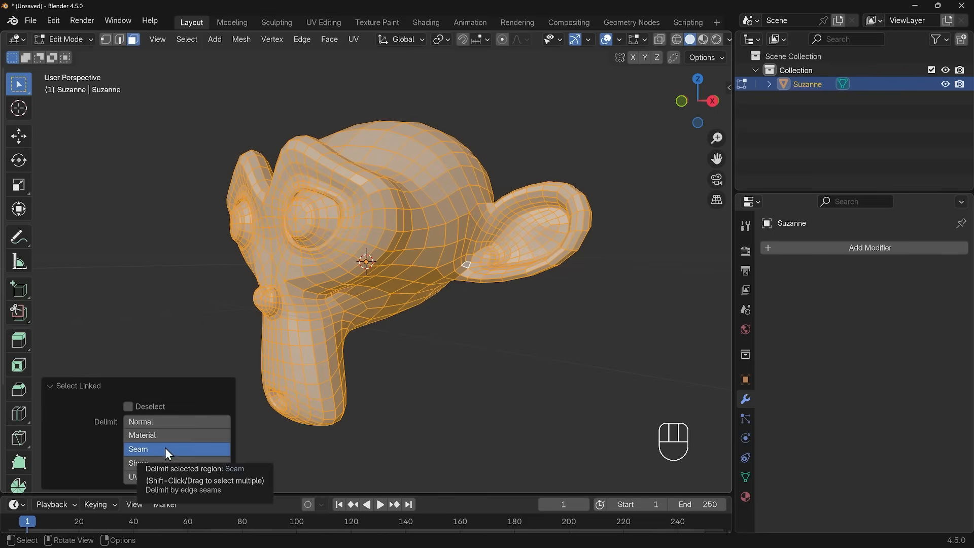
{"action": "mouse_move", "coordinate": [454, 398]}
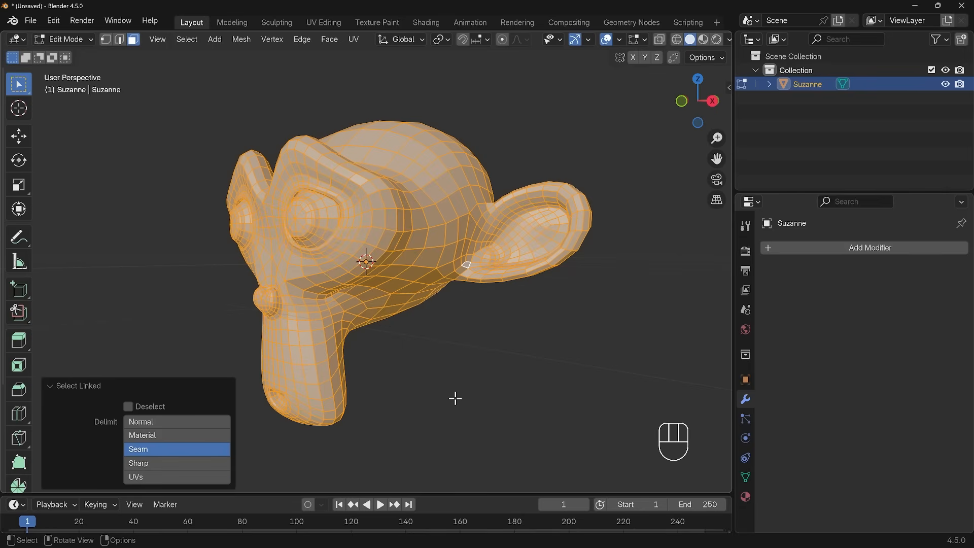
{"action": "key", "text": "alt+a"}
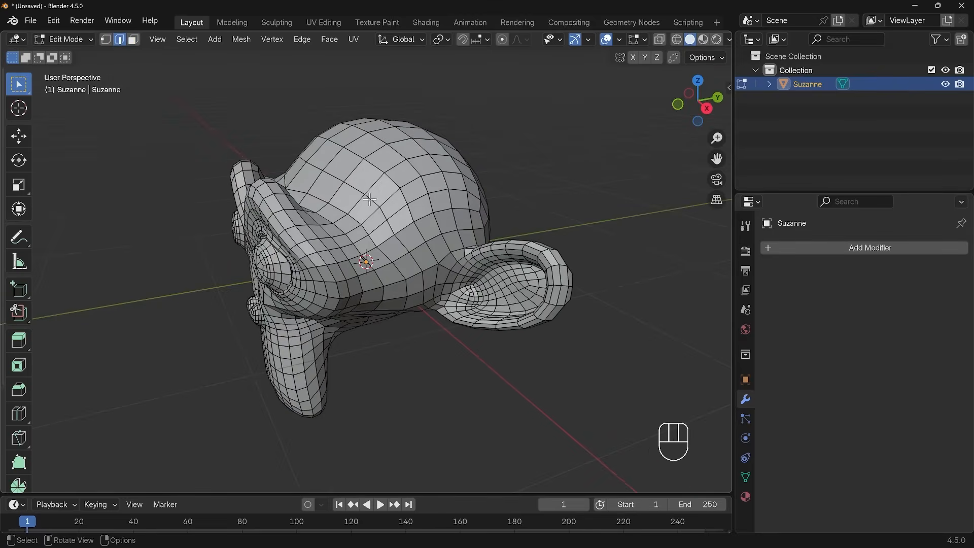
{"action": "mouse_move", "coordinate": [375, 167]}
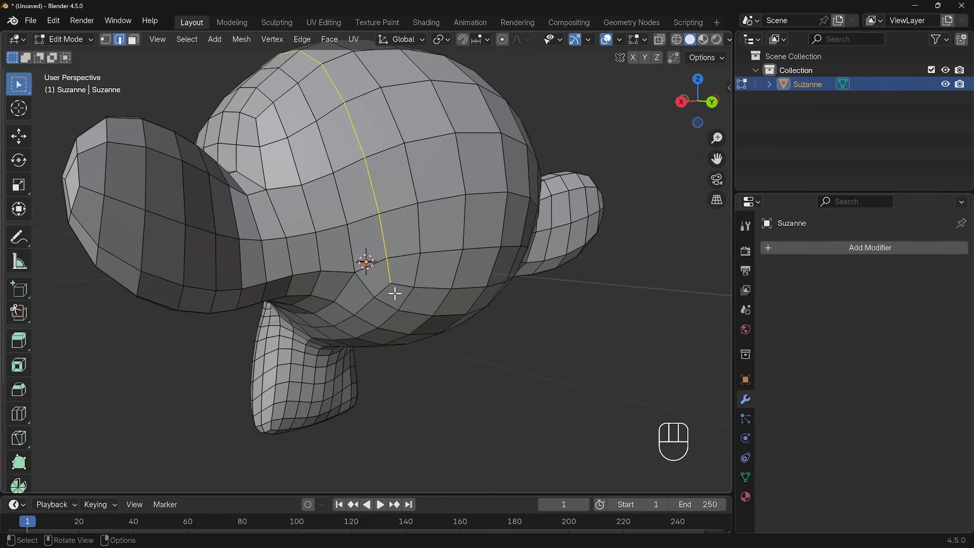
Orbit over the head to Alt+click an edge loop across its top.
{"action": "left_click_drag", "start_coordinate": [394, 294], "coordinate": [469, 187]}
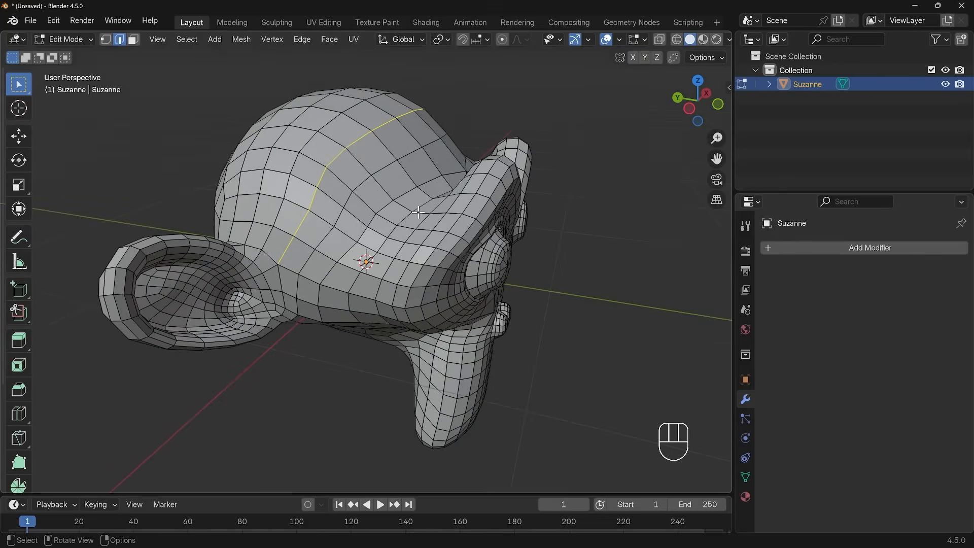
In face mode, Alt+click the face ring around the eye and grow it with Select More.
{"action": "key", "text": "3"}
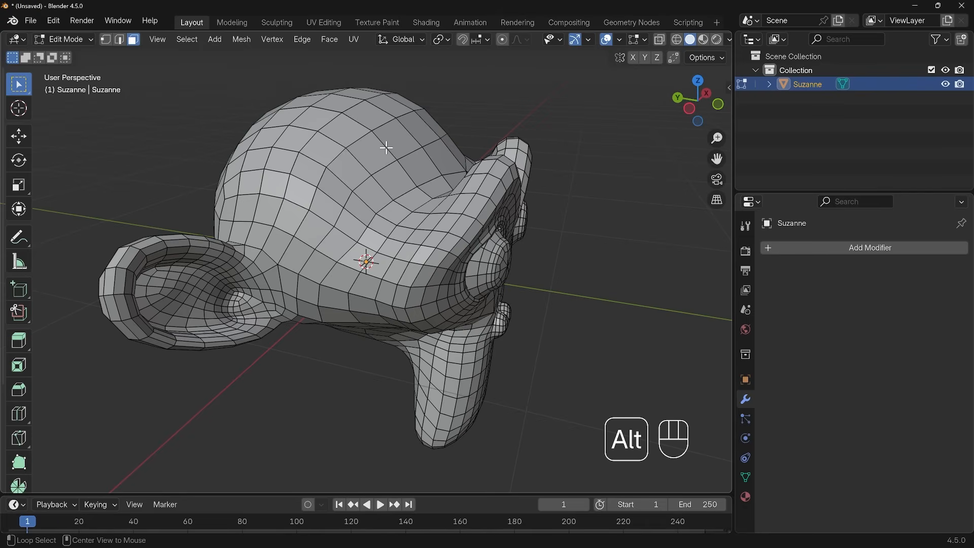
{"action": "mouse_move", "coordinate": [384, 145]}
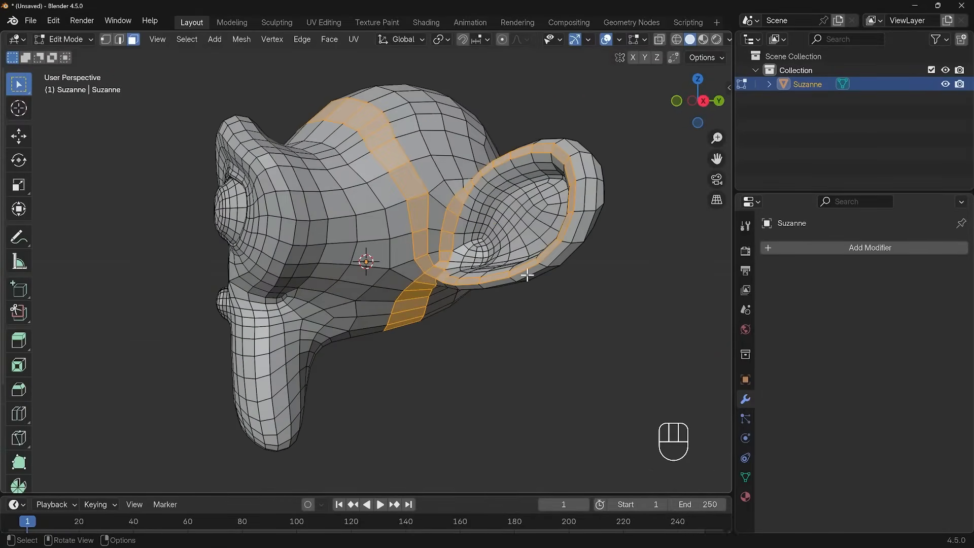
{"action": "left_click", "coordinate": [339, 222]}
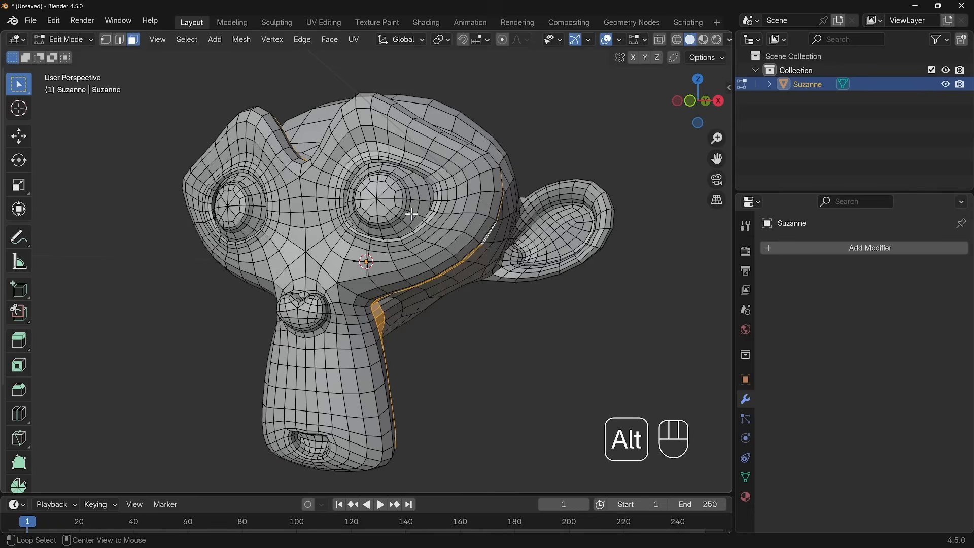
{"action": "left_click", "coordinate": [410, 214]}
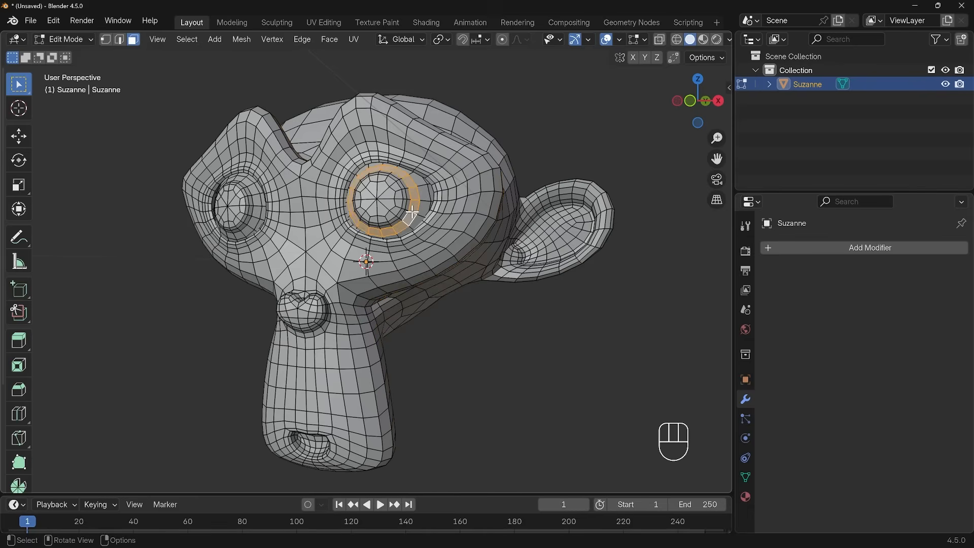
{"action": "left_click_drag", "start_coordinate": [410, 214], "coordinate": [447, 182]}
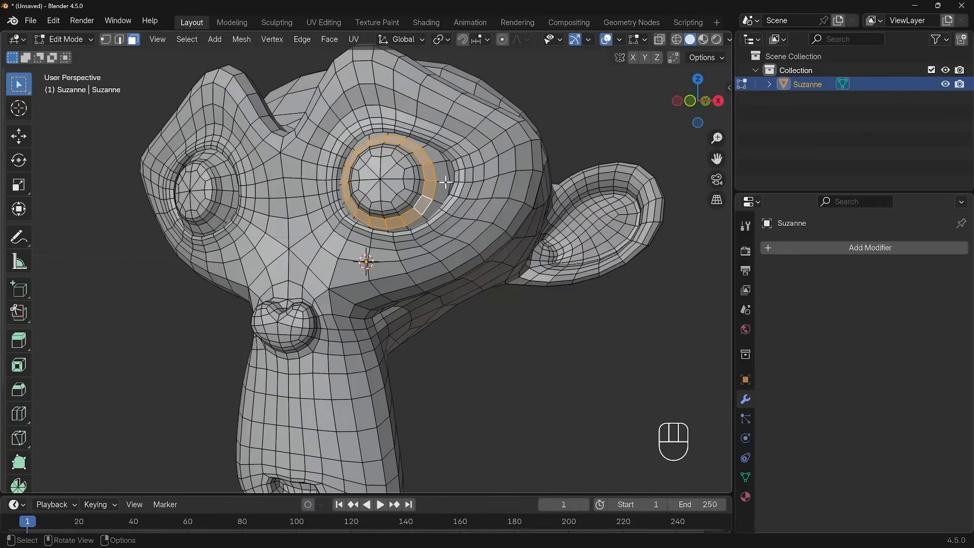
{"action": "left_click", "coordinate": [441, 173]}
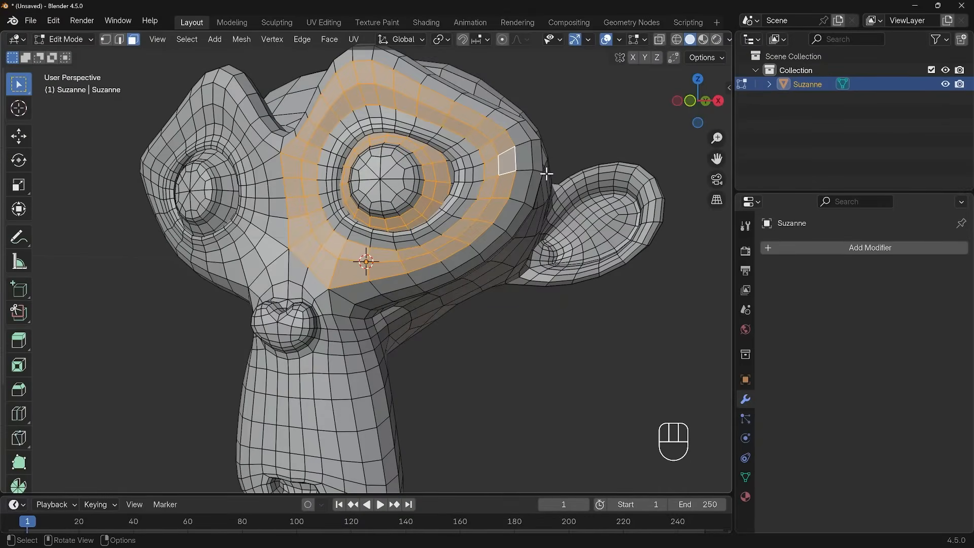
Pick a shortest path of faces from beneath the ear up over the crown, undoing stray loop selections.
{"action": "key", "text": "alt+a"}
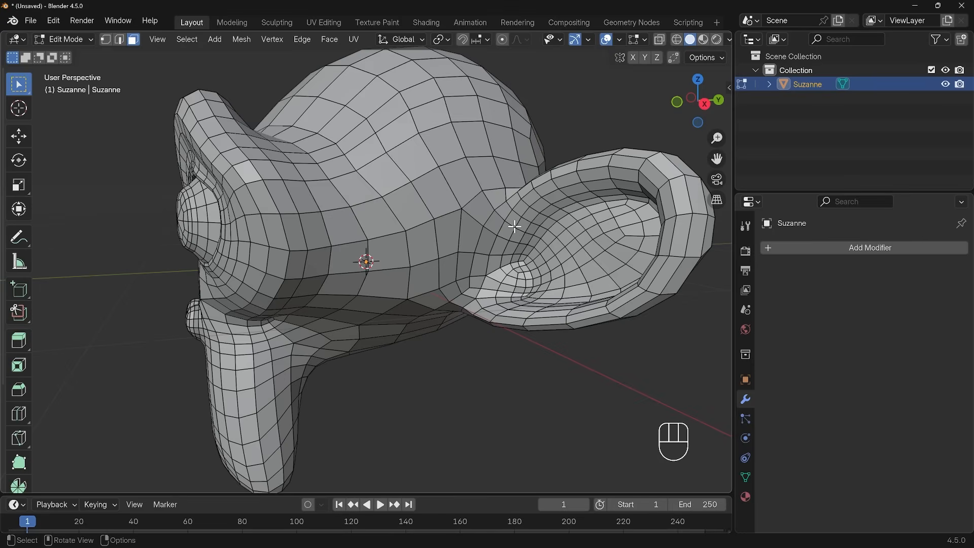
{"action": "key", "text": "ctrl+z"}
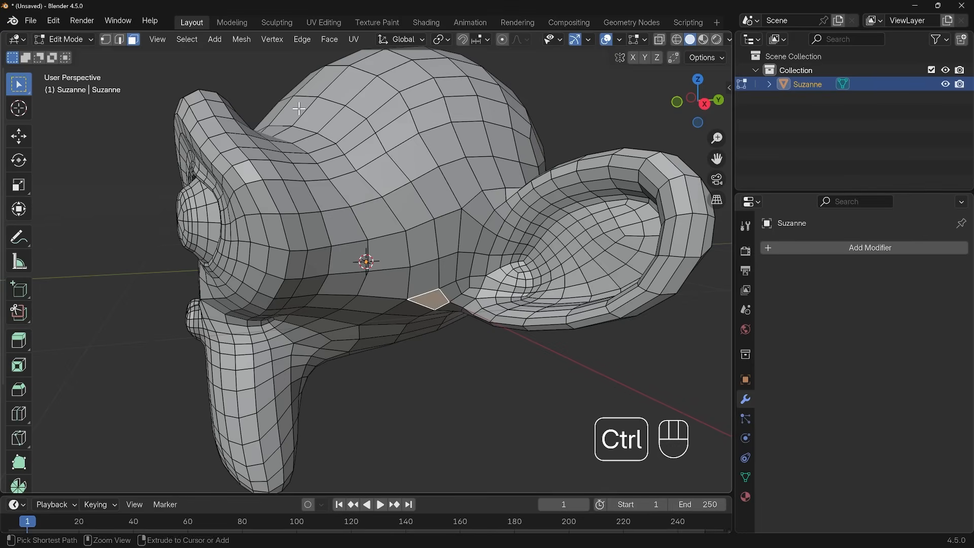
{"action": "left_click", "coordinate": [298, 114]}
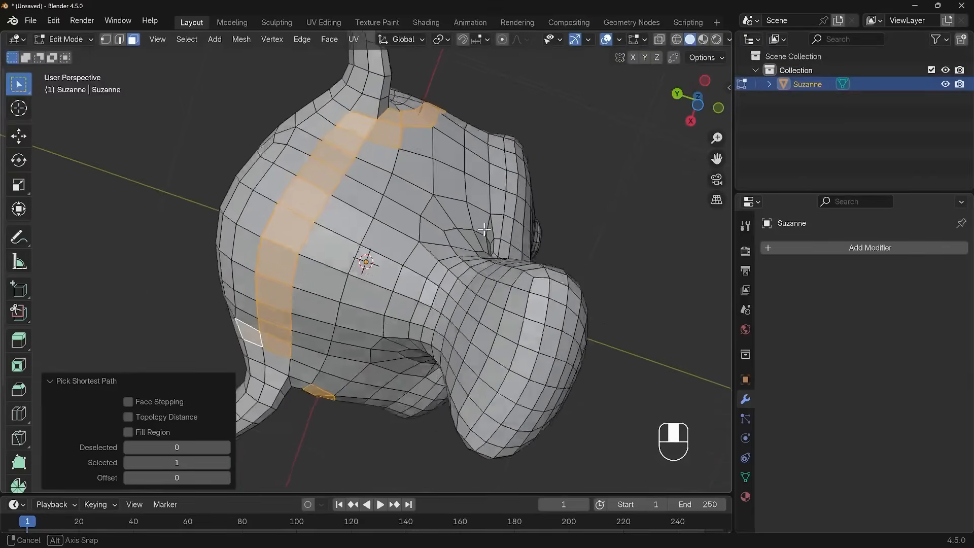
{"action": "key", "text": "ctrl+z"}
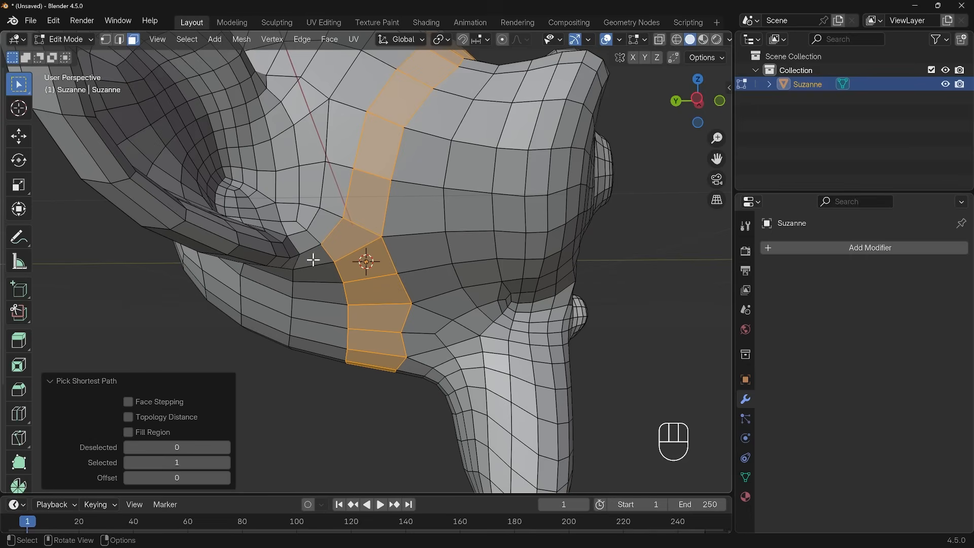
{"action": "mouse_move", "coordinate": [377, 177]}
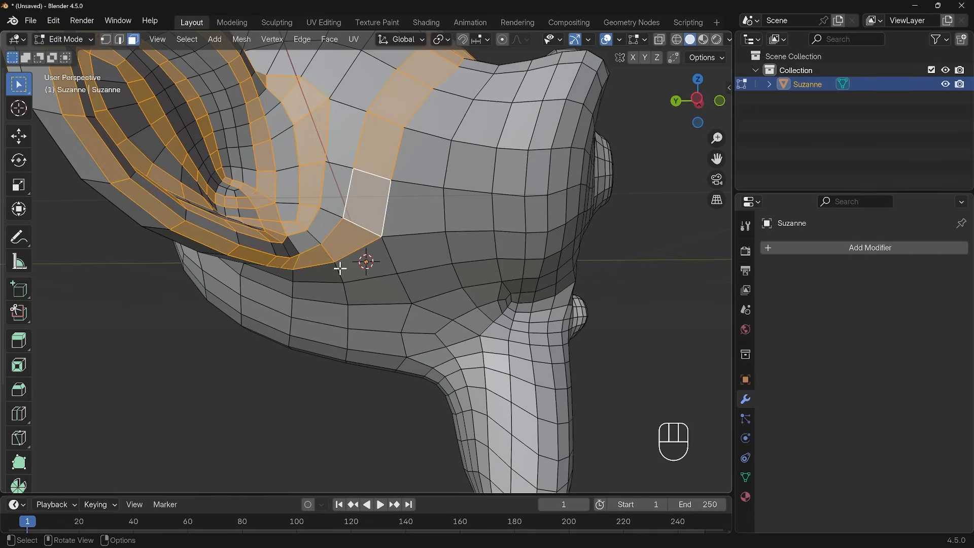
{"action": "key", "text": "ctrl+z"}
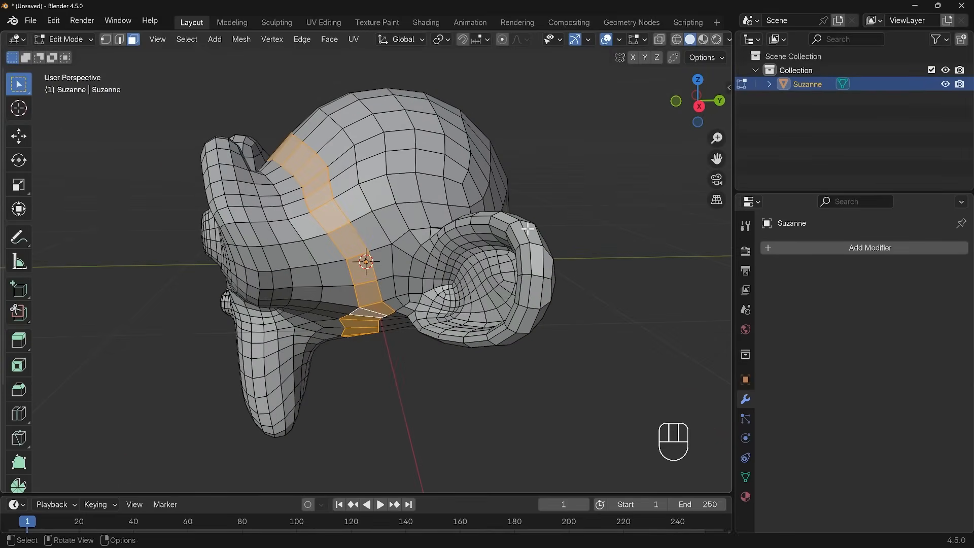
{"action": "key", "text": "x"}
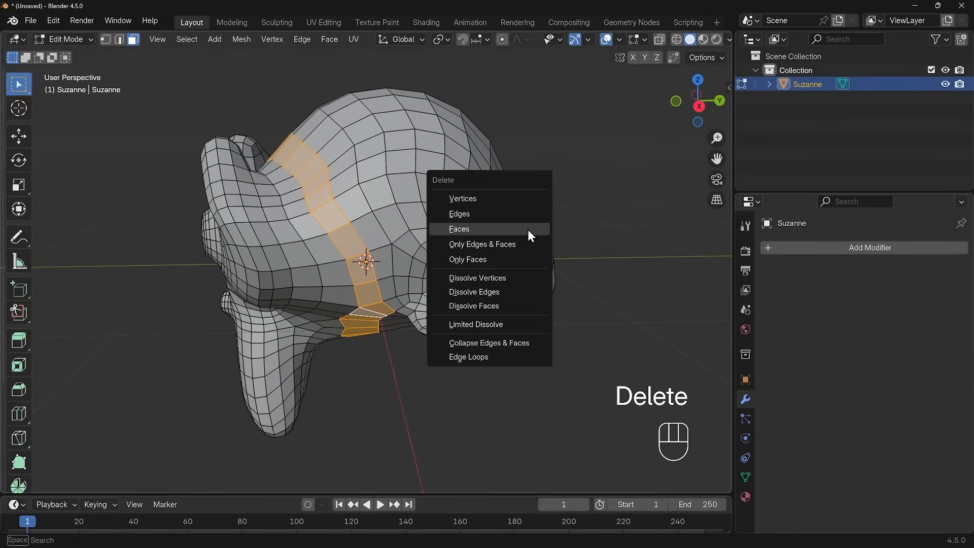
{"action": "mouse_move", "coordinate": [459, 228]}
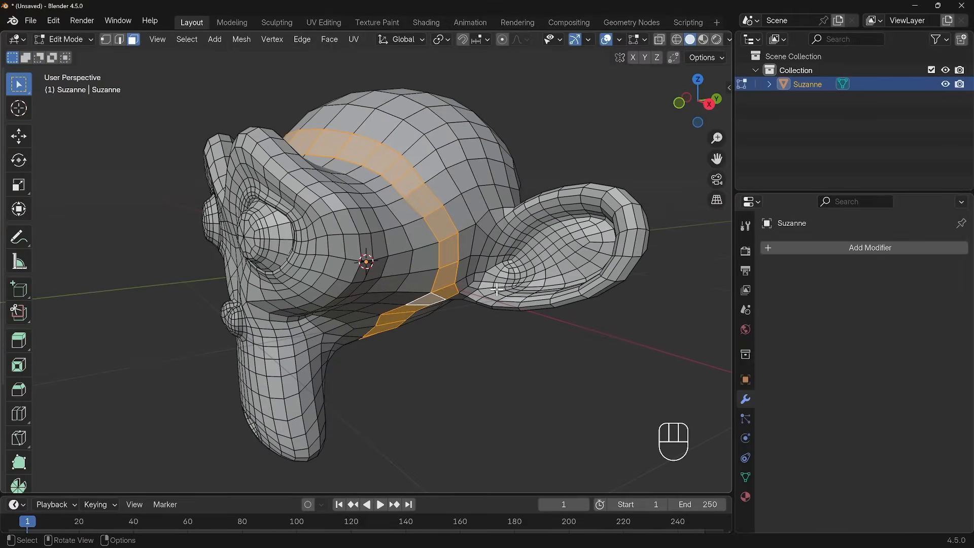
Deselect the path faces and orbit around Suzanne's head to view the eye.
{"action": "key", "text": "alt+a"}
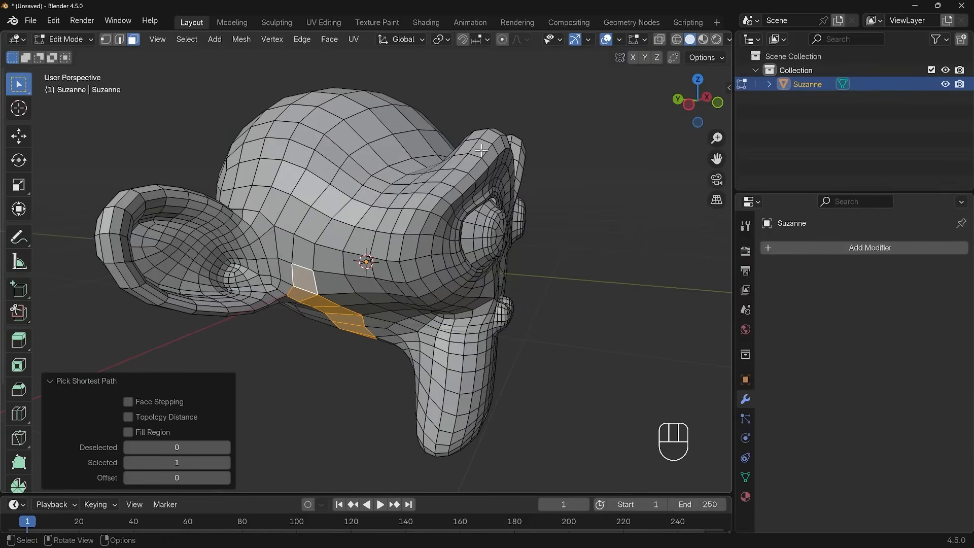
{"action": "mouse_move", "coordinate": [368, 297]}
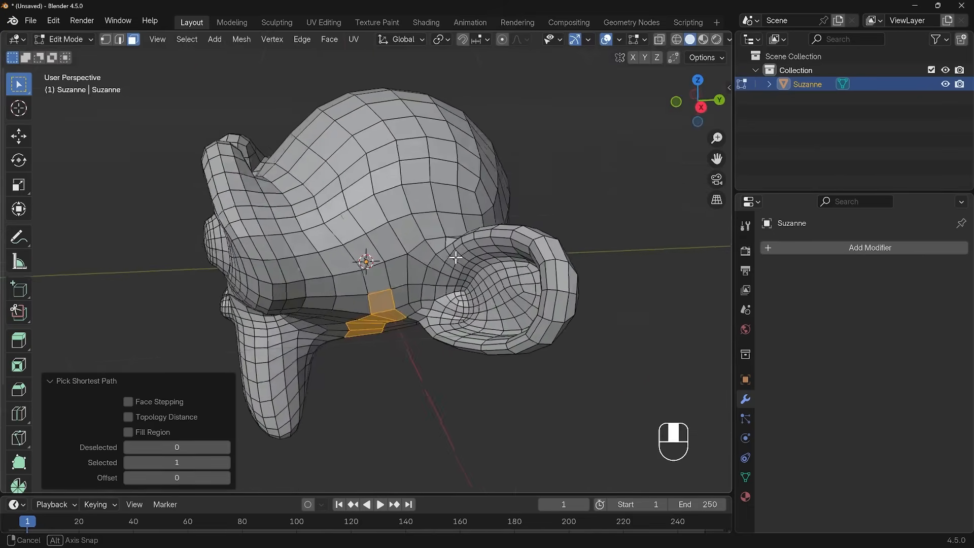
{"action": "left_click_drag", "start_coordinate": [435, 249], "coordinate": [342, 260]}
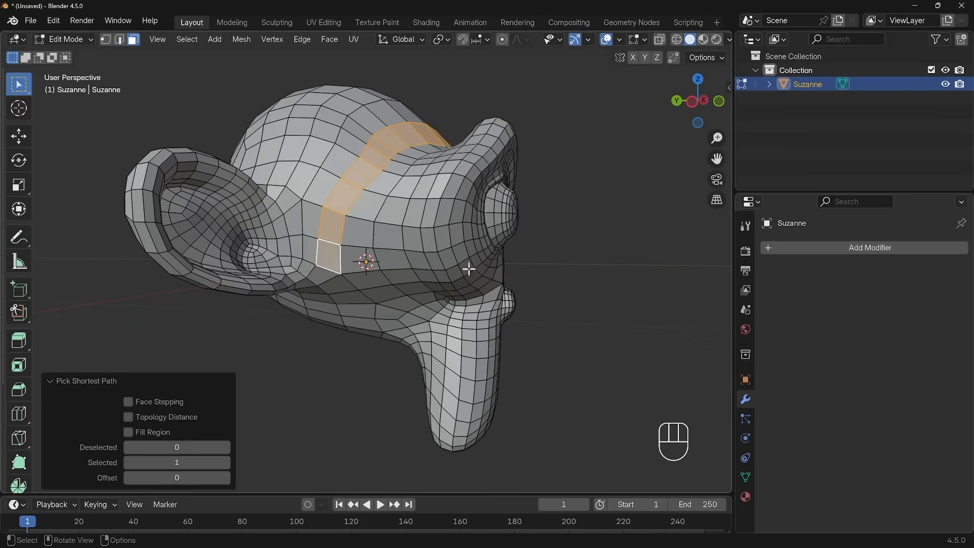
{"action": "mouse_move", "coordinate": [470, 269]}
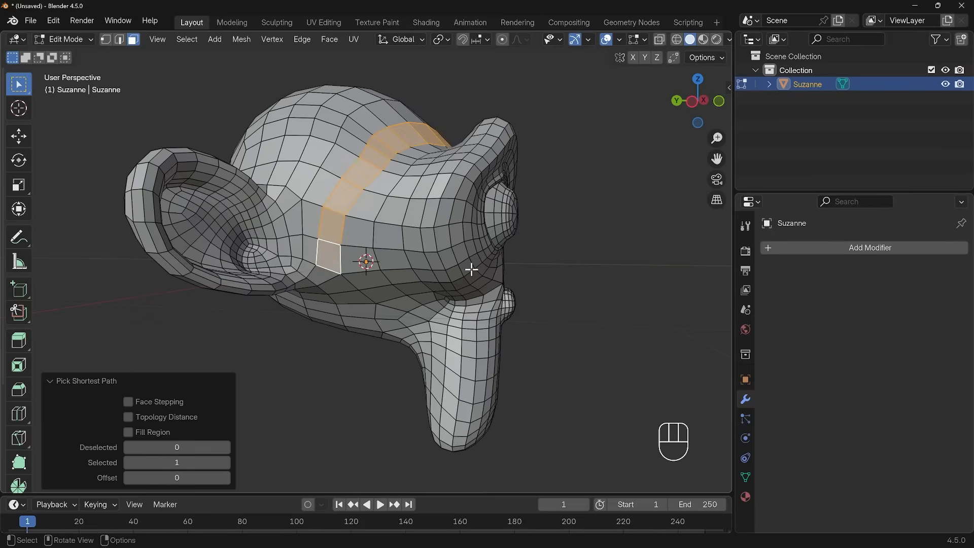
{"action": "mouse_move", "coordinate": [516, 278]}
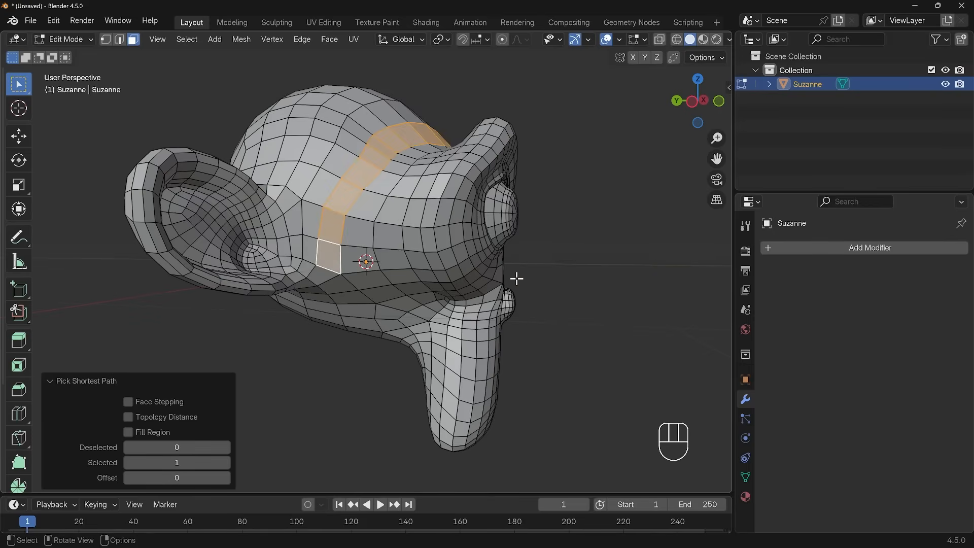
{"action": "mouse_move", "coordinate": [588, 303]}
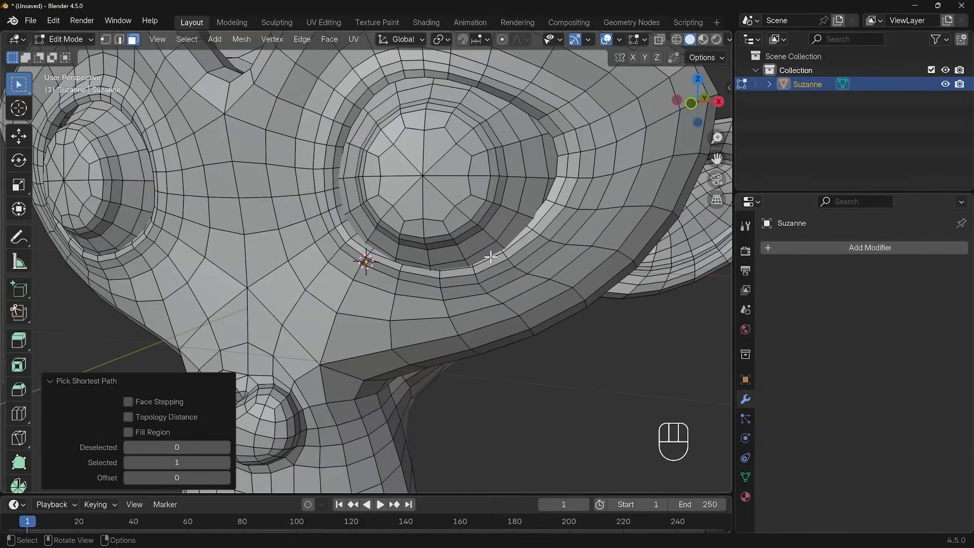
{"action": "mouse_move", "coordinate": [410, 162]}
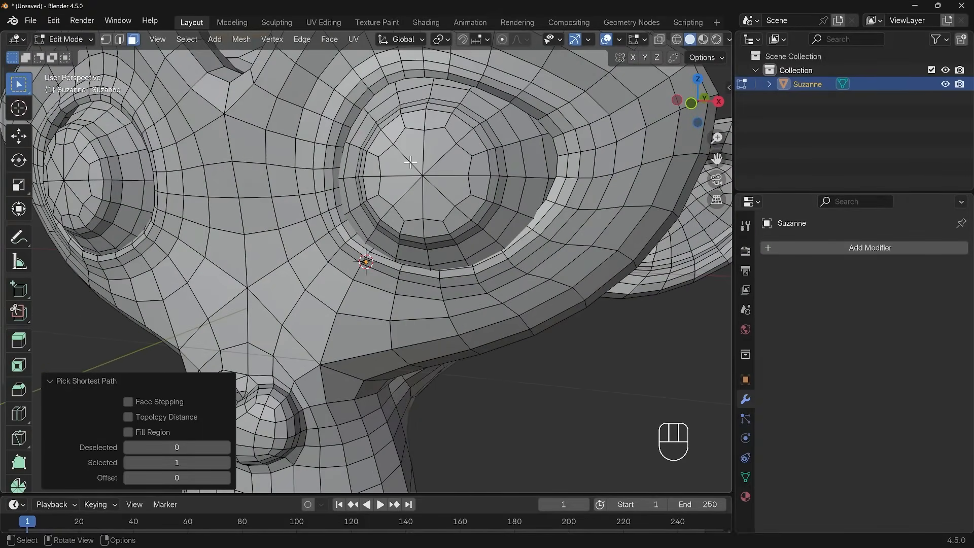
Grow the eye-centre selection ring by ring with Select More until the whole eyeball is selected.
{"action": "left_click", "coordinate": [410, 168]}
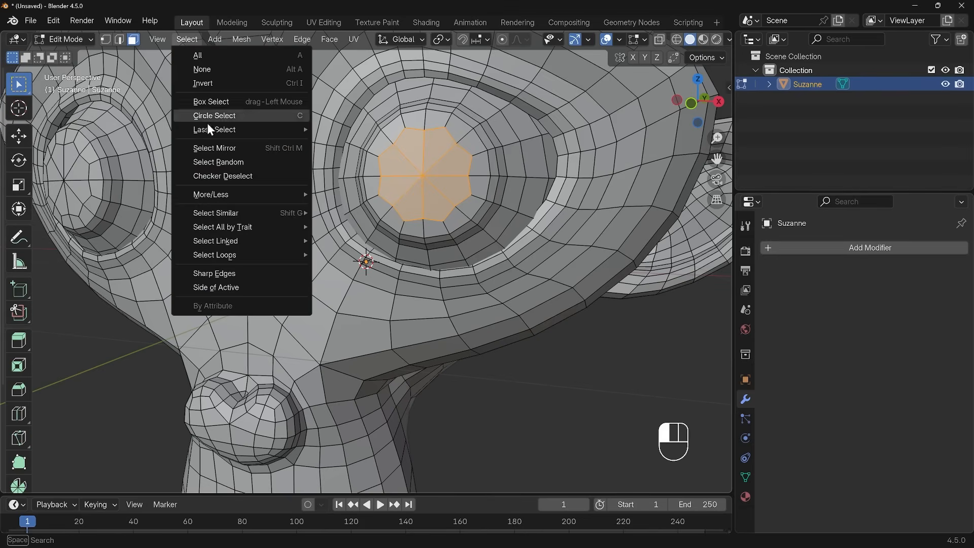
{"action": "mouse_move", "coordinate": [211, 196]}
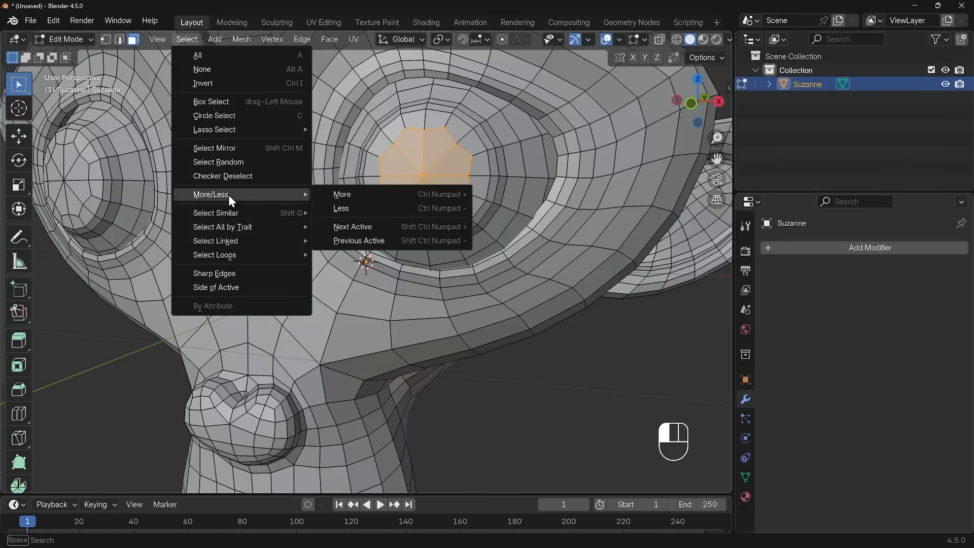
{"action": "mouse_move", "coordinate": [240, 200]}
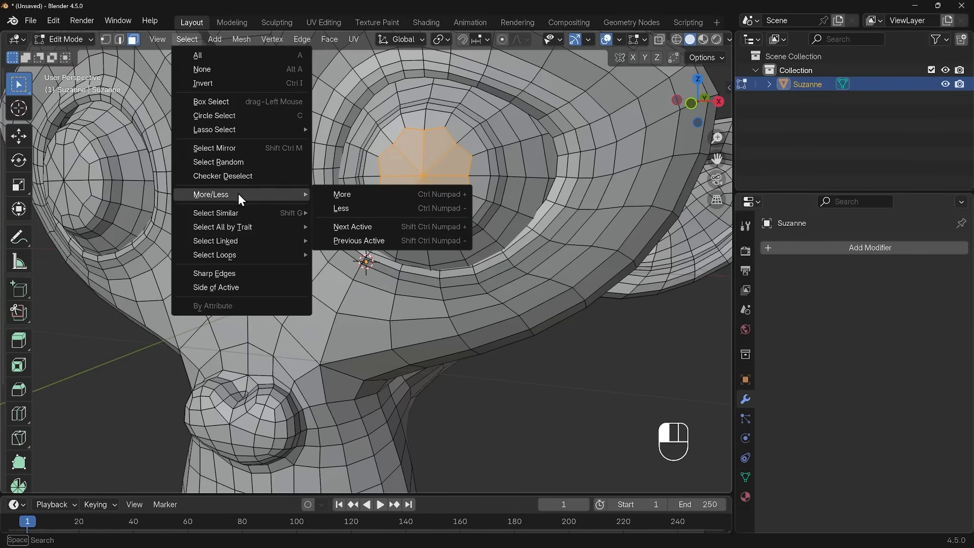
{"action": "mouse_move", "coordinate": [341, 194]}
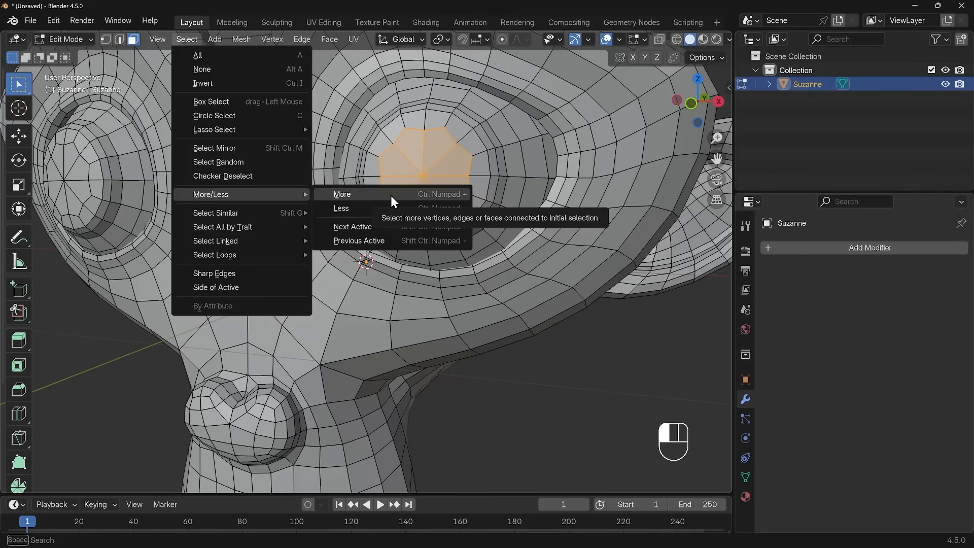
{"action": "left_click", "coordinate": [342, 194]}
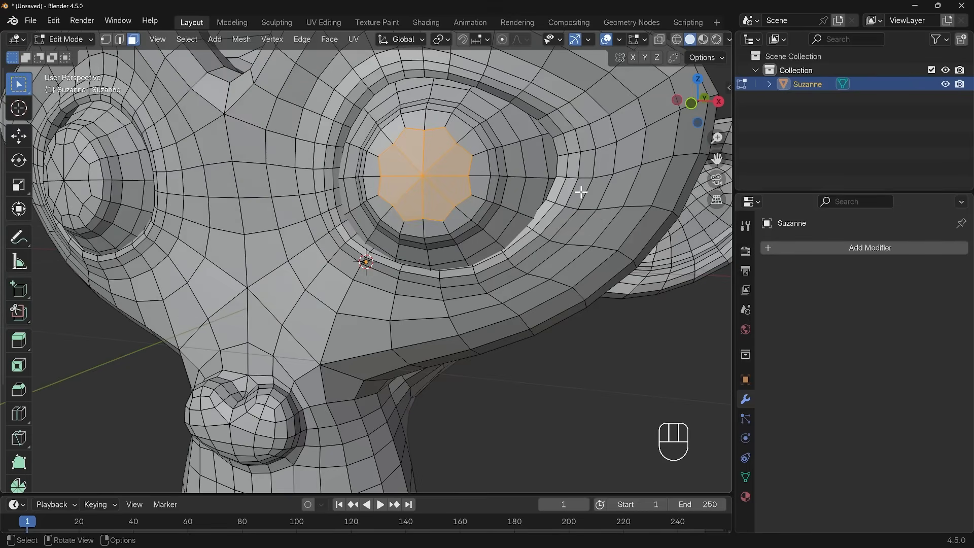
{"action": "key", "text": "ctrl"}
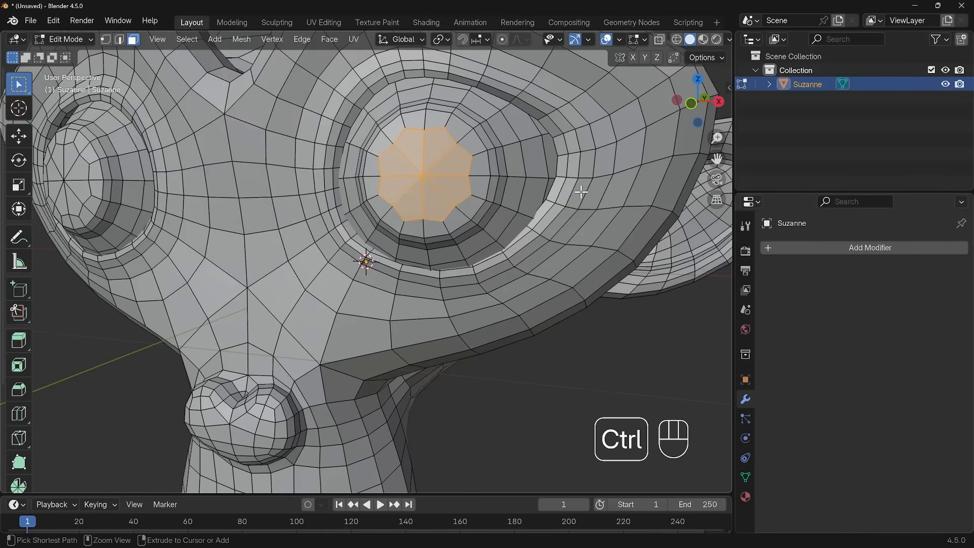
{"action": "key", "text": "ctrl+numpad_plus"}
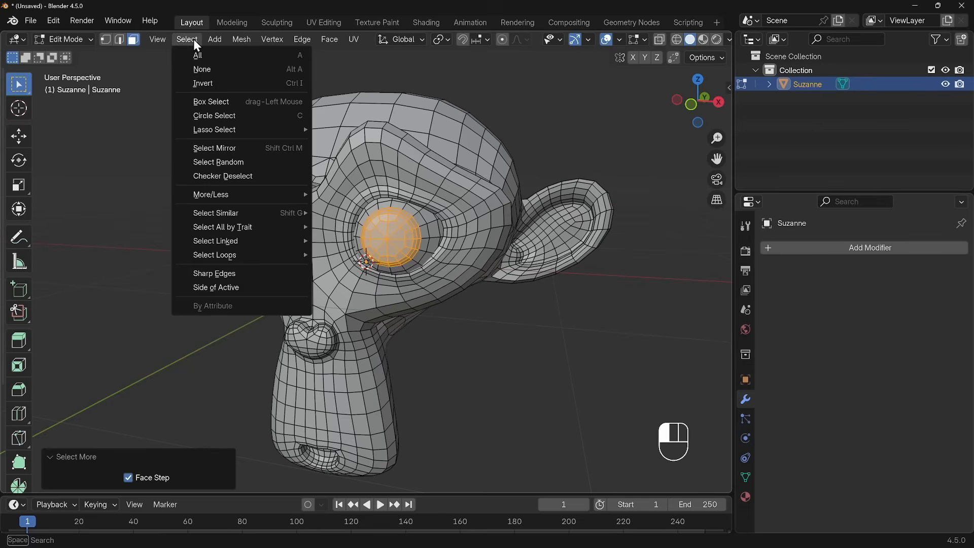
Randomly select about half of the mesh's faces, then deselect everything.
{"action": "left_click", "coordinate": [219, 162]}
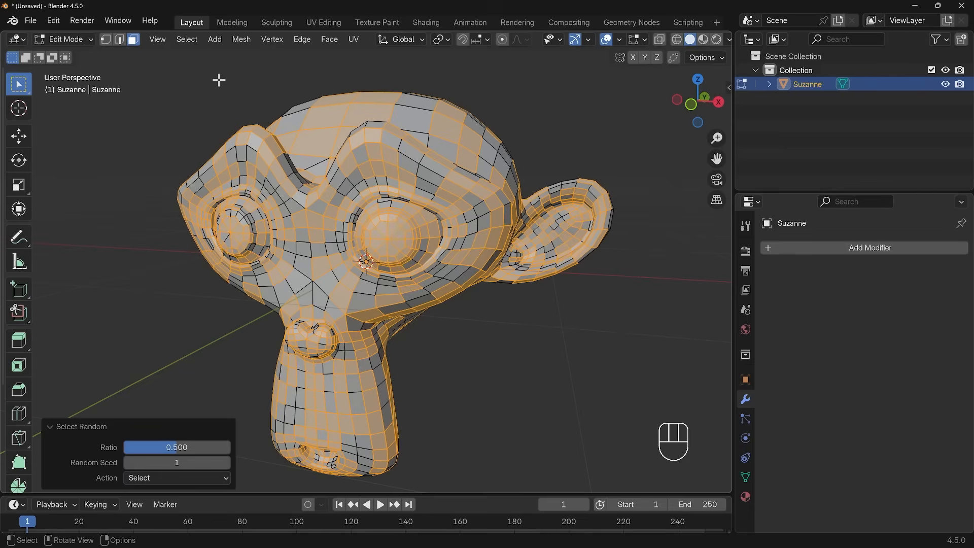
{"action": "key", "text": "alt+a"}
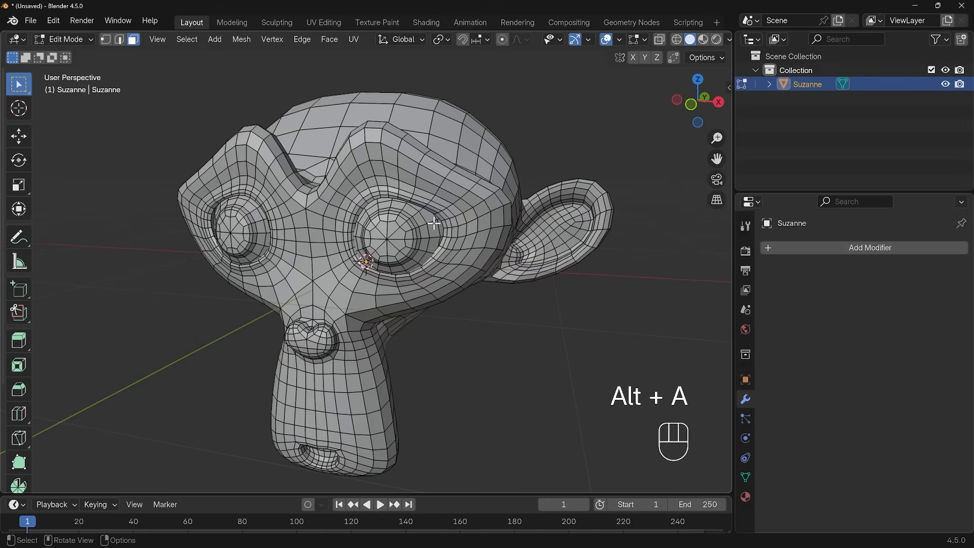
Select the face loop around the eye and thin it to alternating faces with Checker Deselect.
{"action": "key", "text": "l"}
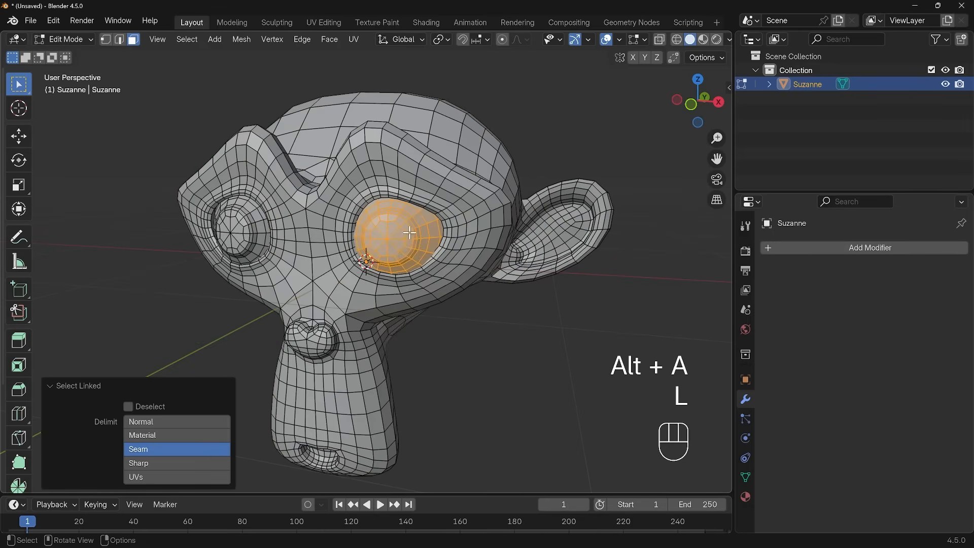
{"action": "left_click", "coordinate": [185, 24]}
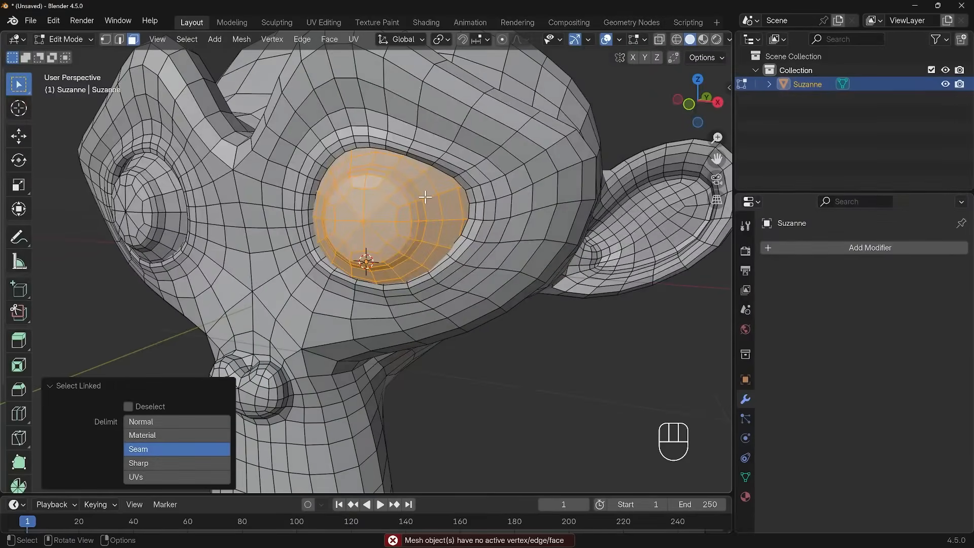
{"action": "left_click", "coordinate": [138, 448]}
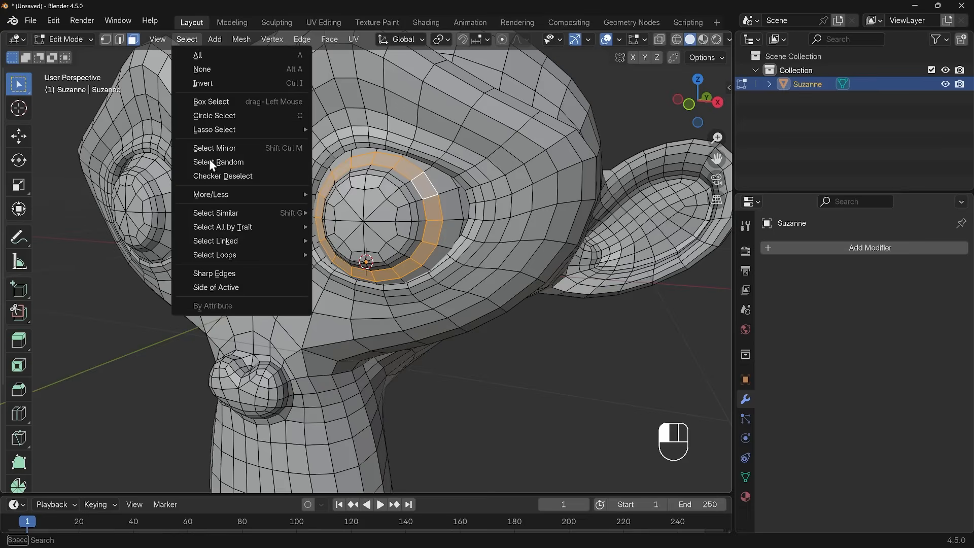
{"action": "left_click", "coordinate": [222, 175]}
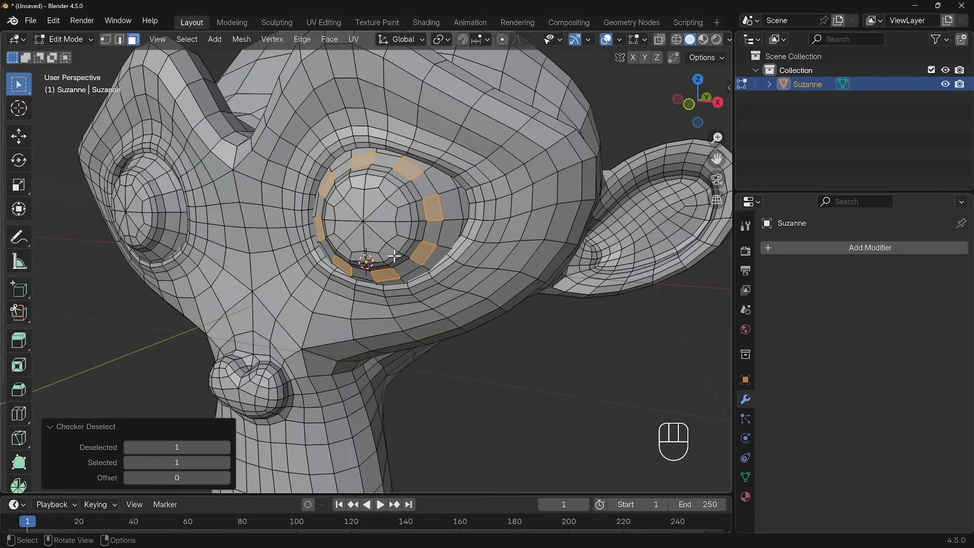
{"action": "mouse_move", "coordinate": [192, 59]}
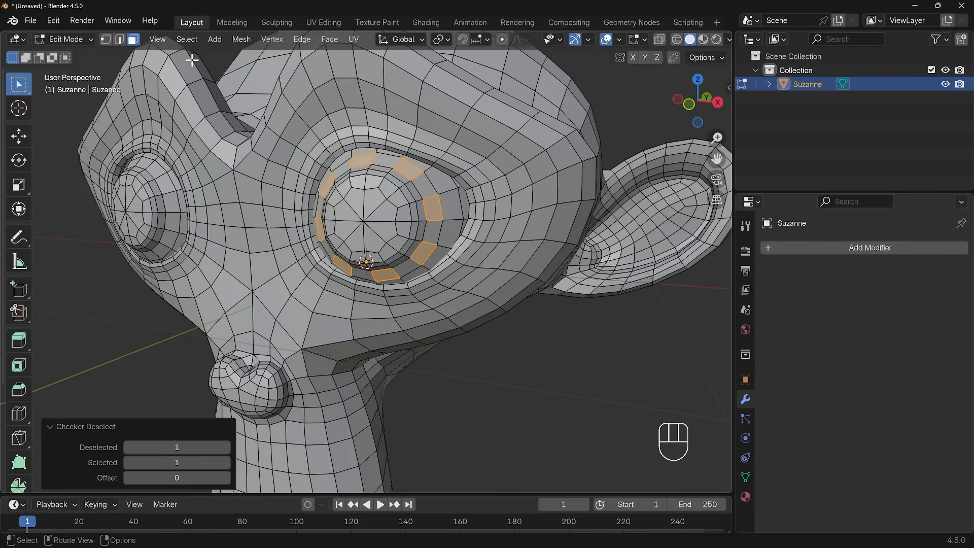
Browse the Select menu's Select Similar and Select All by Trait submenus.
{"action": "left_click", "coordinate": [186, 39]}
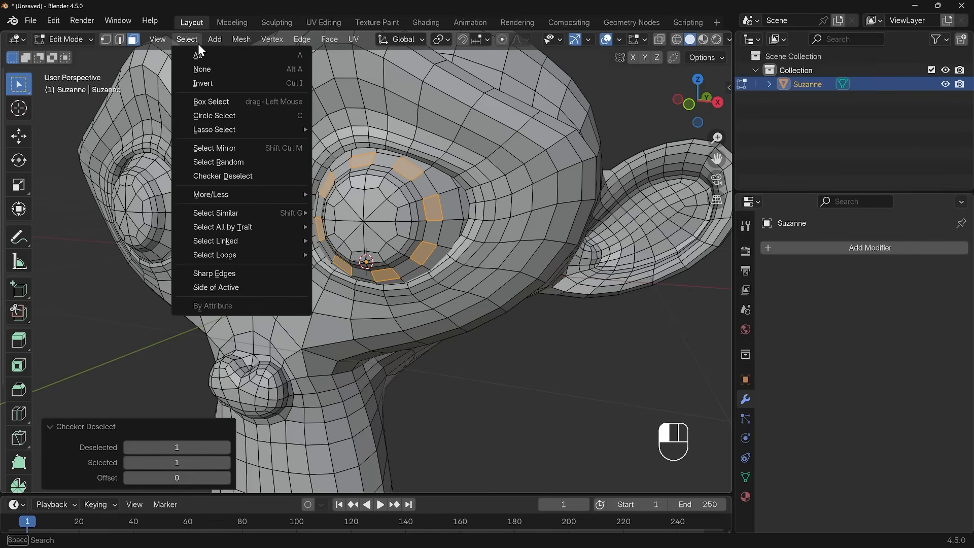
{"action": "mouse_move", "coordinate": [215, 212]}
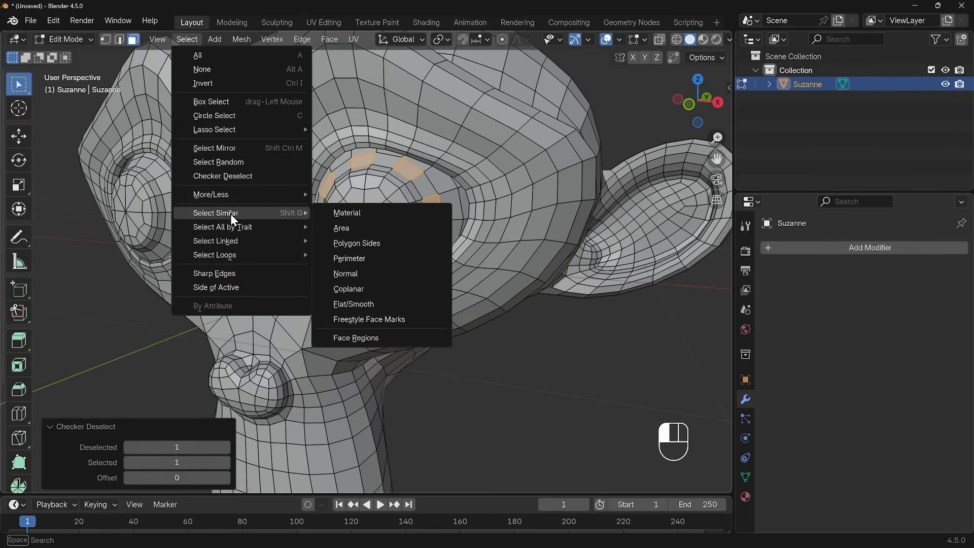
{"action": "mouse_move", "coordinate": [222, 228]}
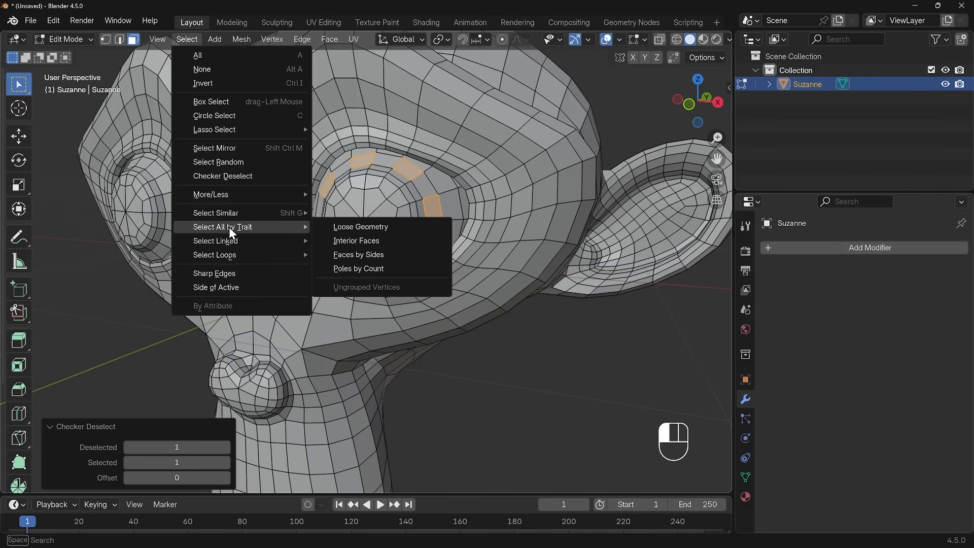